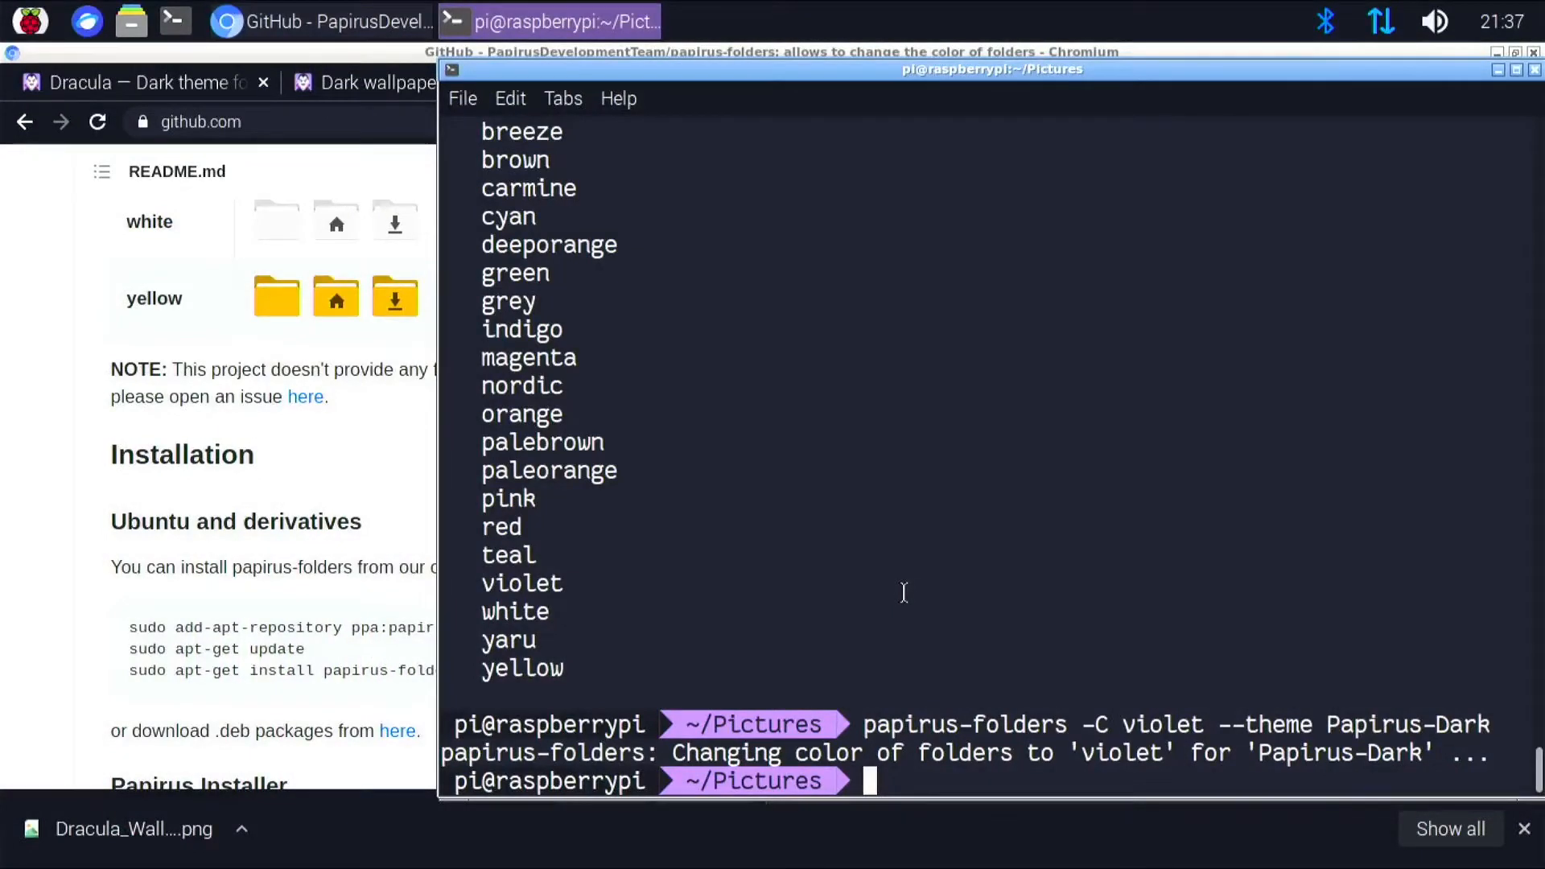
mouse_move(840, 110)
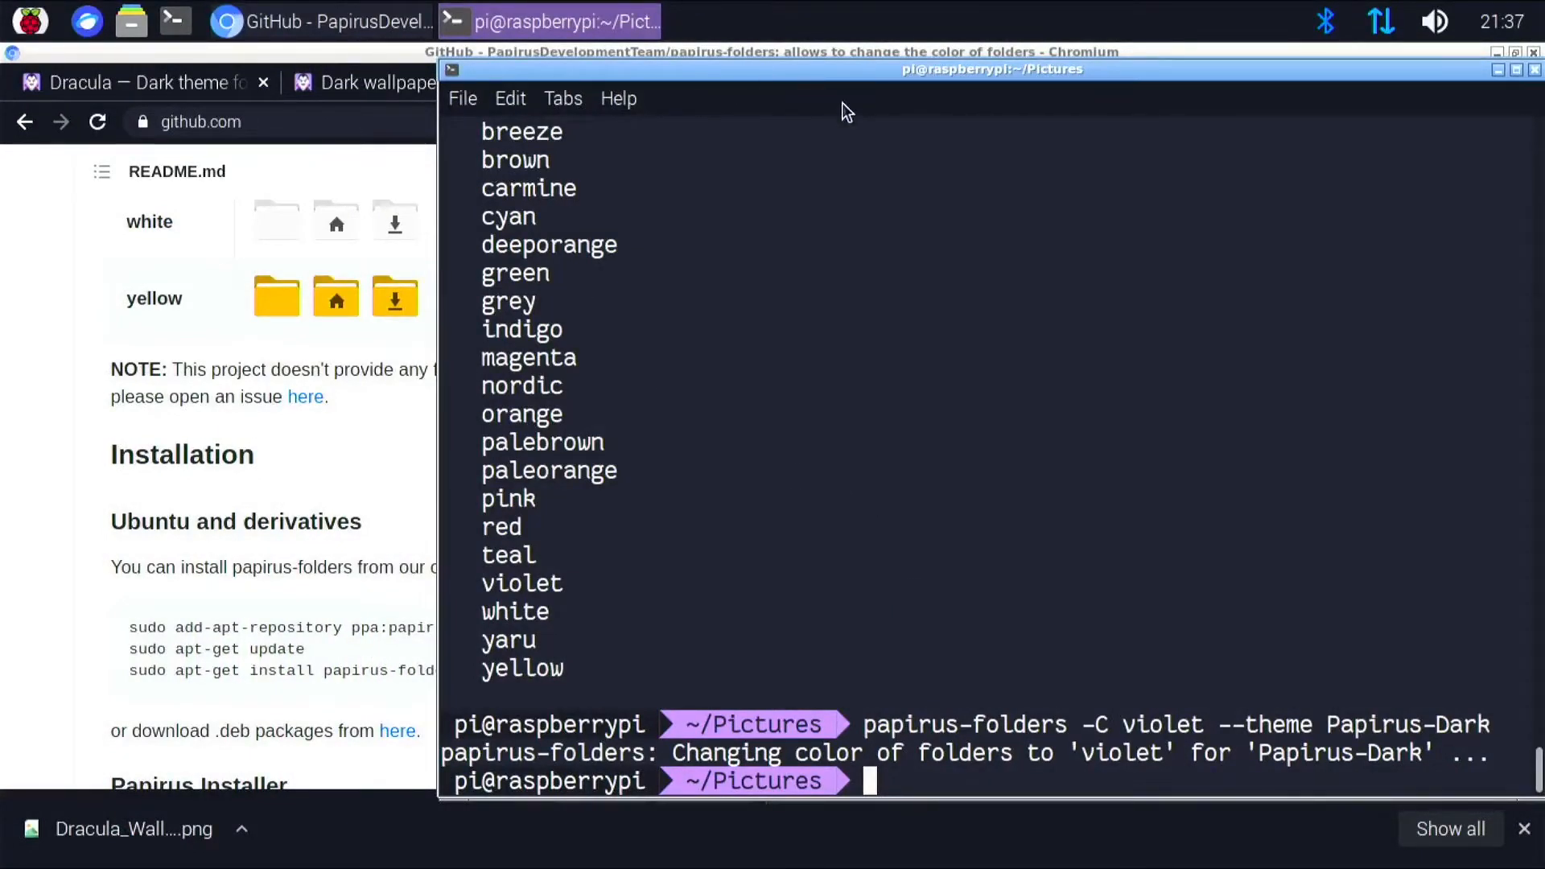
mouse_move(959, 119)
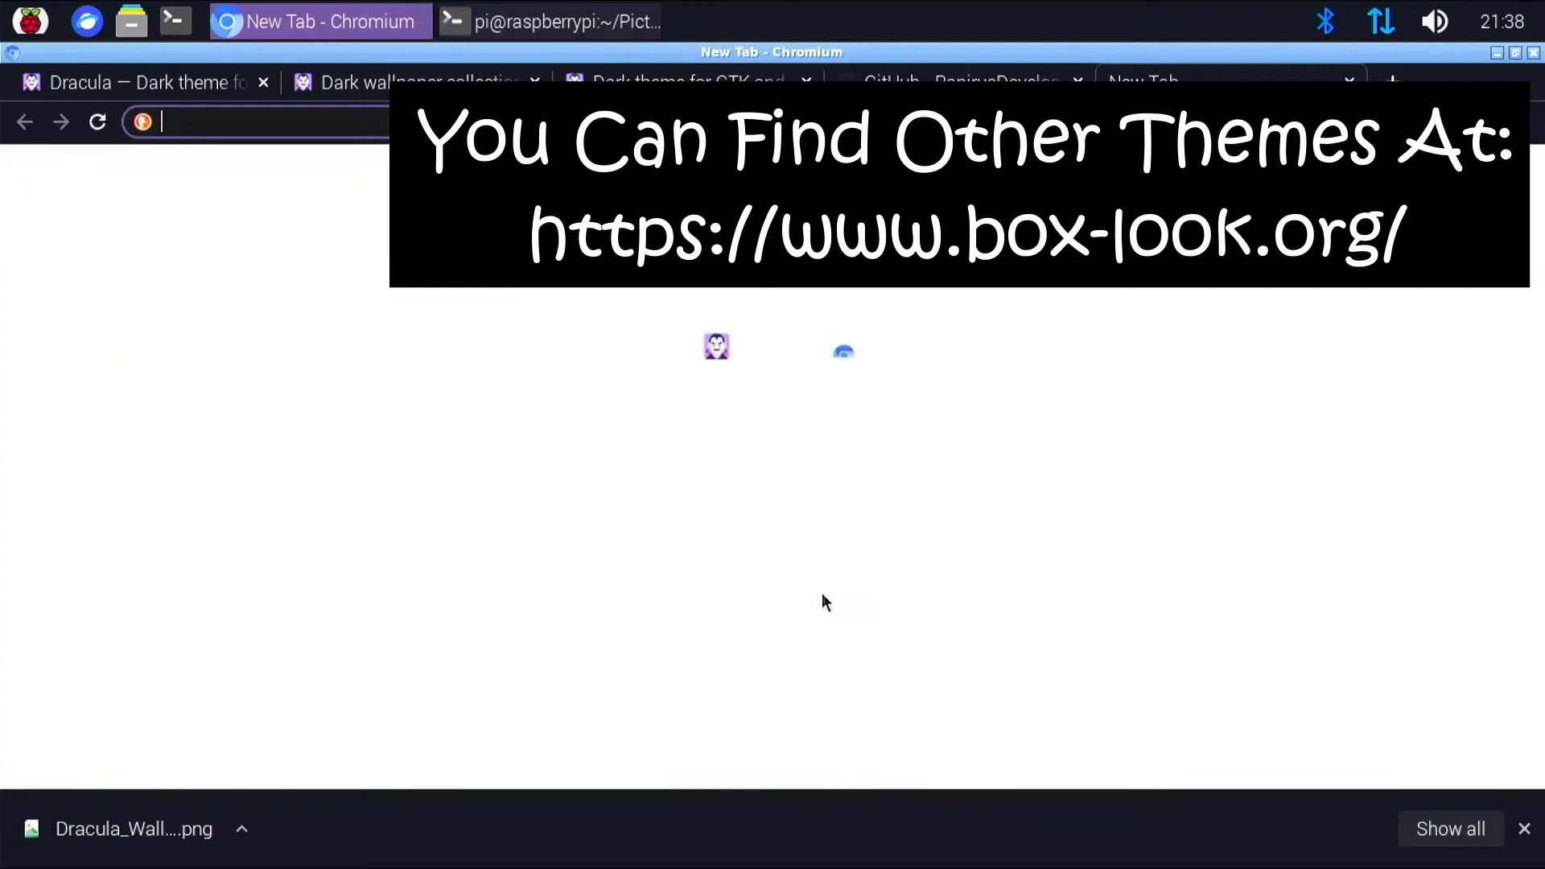
mouse_move(834, 535)
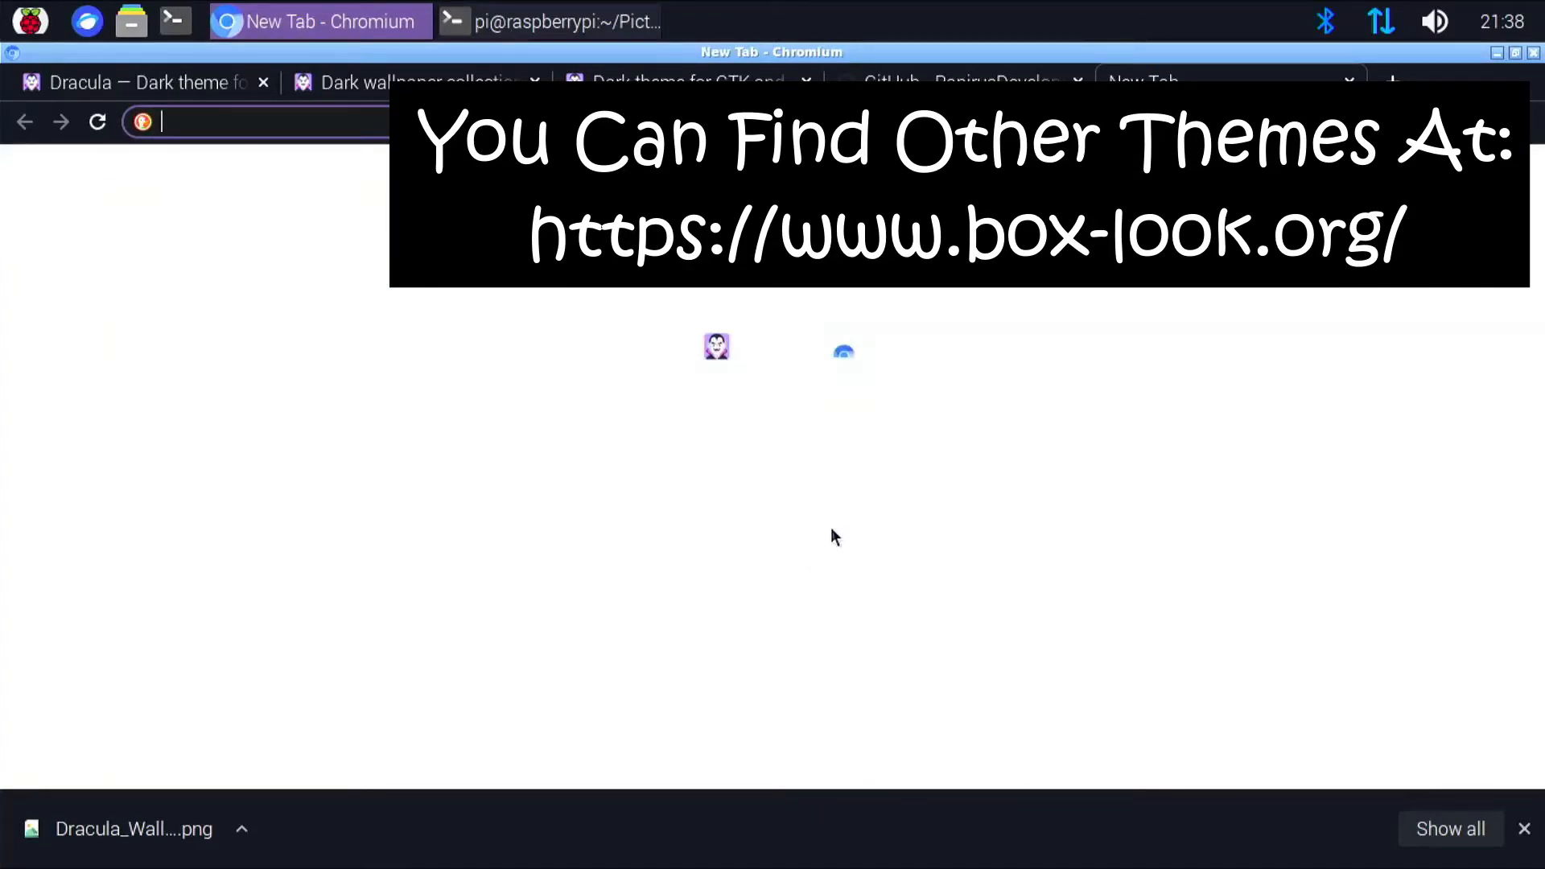
Search DuckDuckGo for 'Openbox Dracula' and land on the dracula-Openbox GitHub repository
type("Openbox+Dracula&t=raspberrypi")
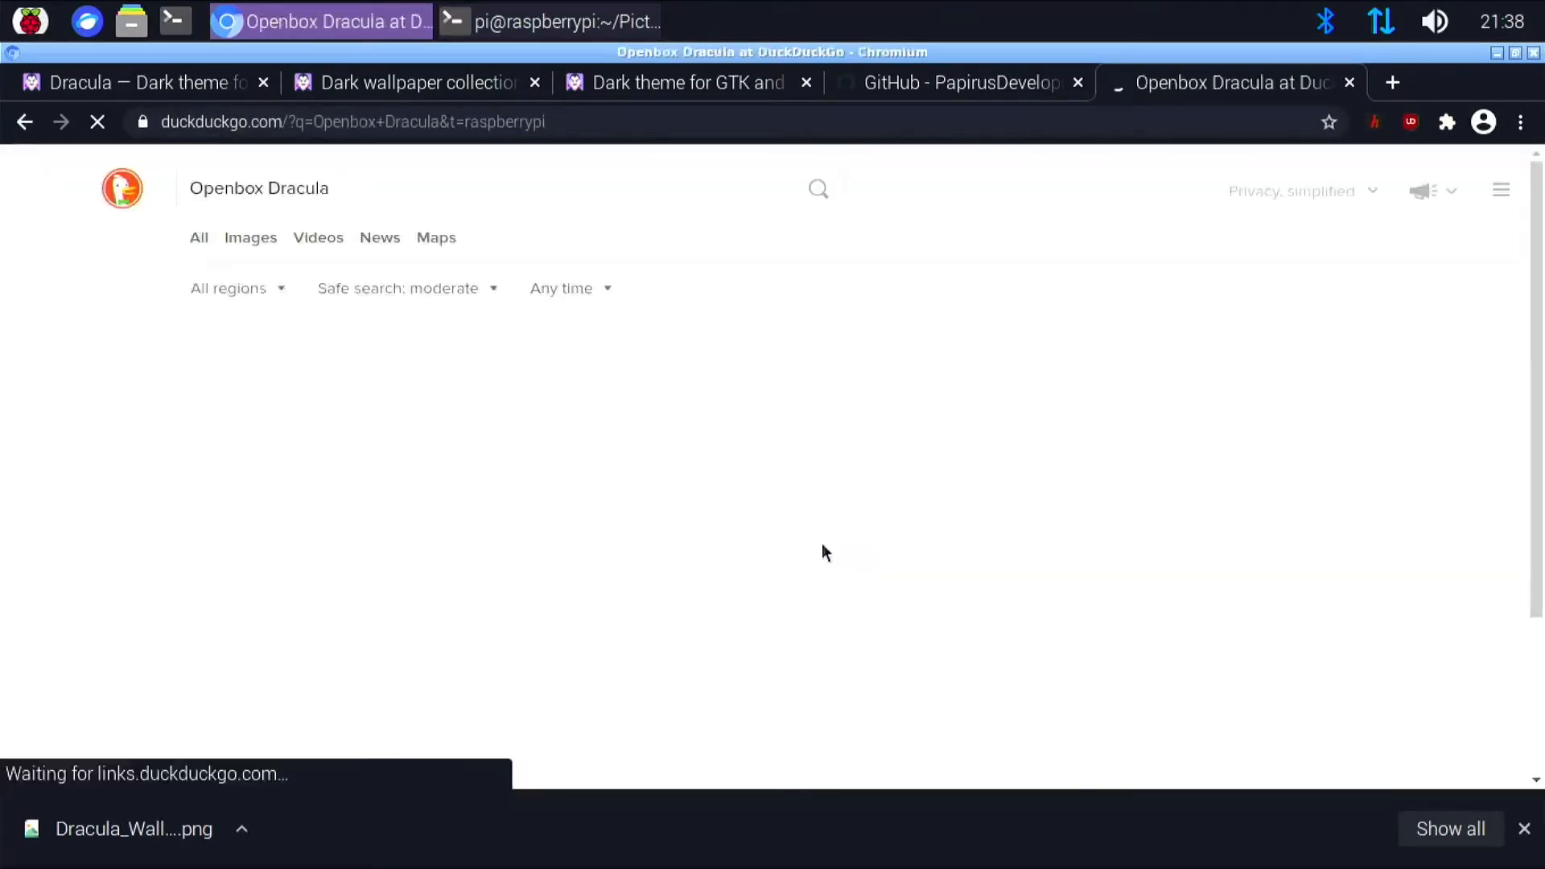
left_click(250, 238)
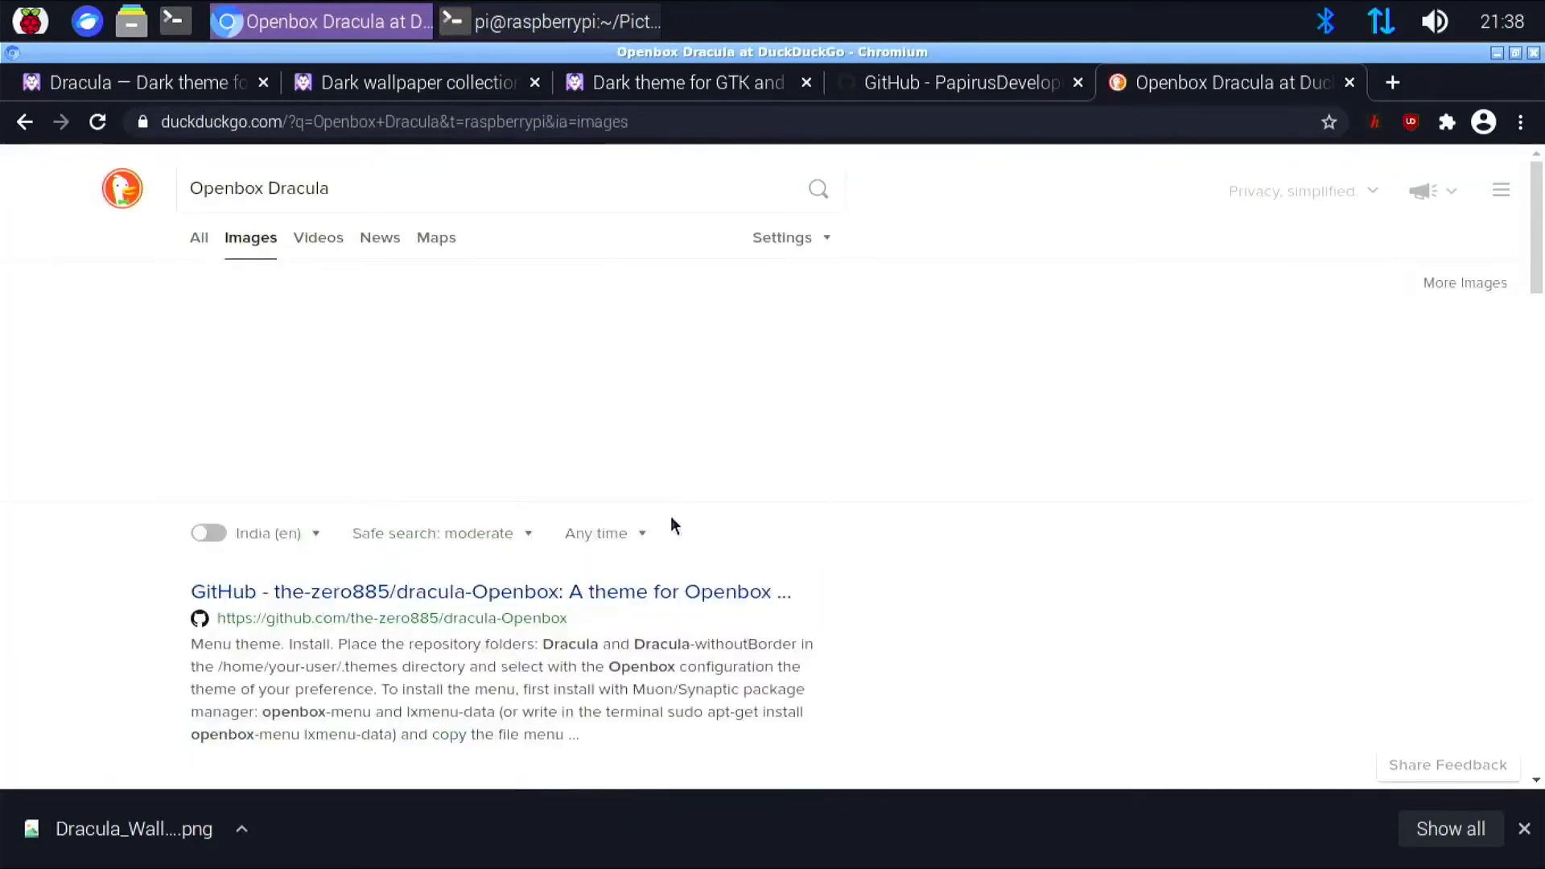
scroll("down", 3)
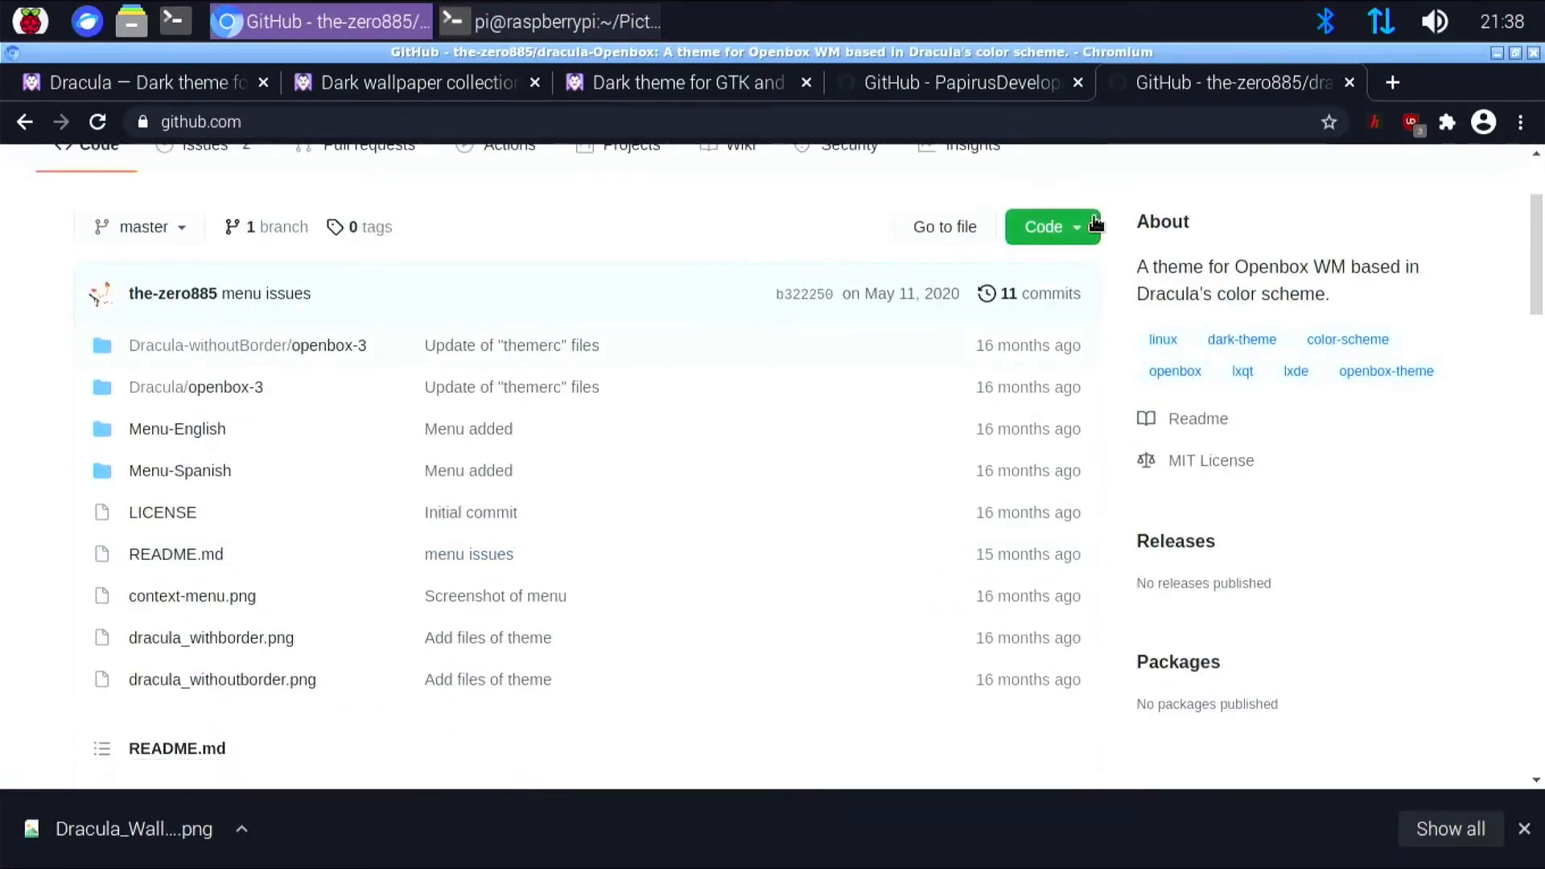
Copy the dracula-Openbox repository's HTTPS clone address from the Code menu
left_click(1052, 227)
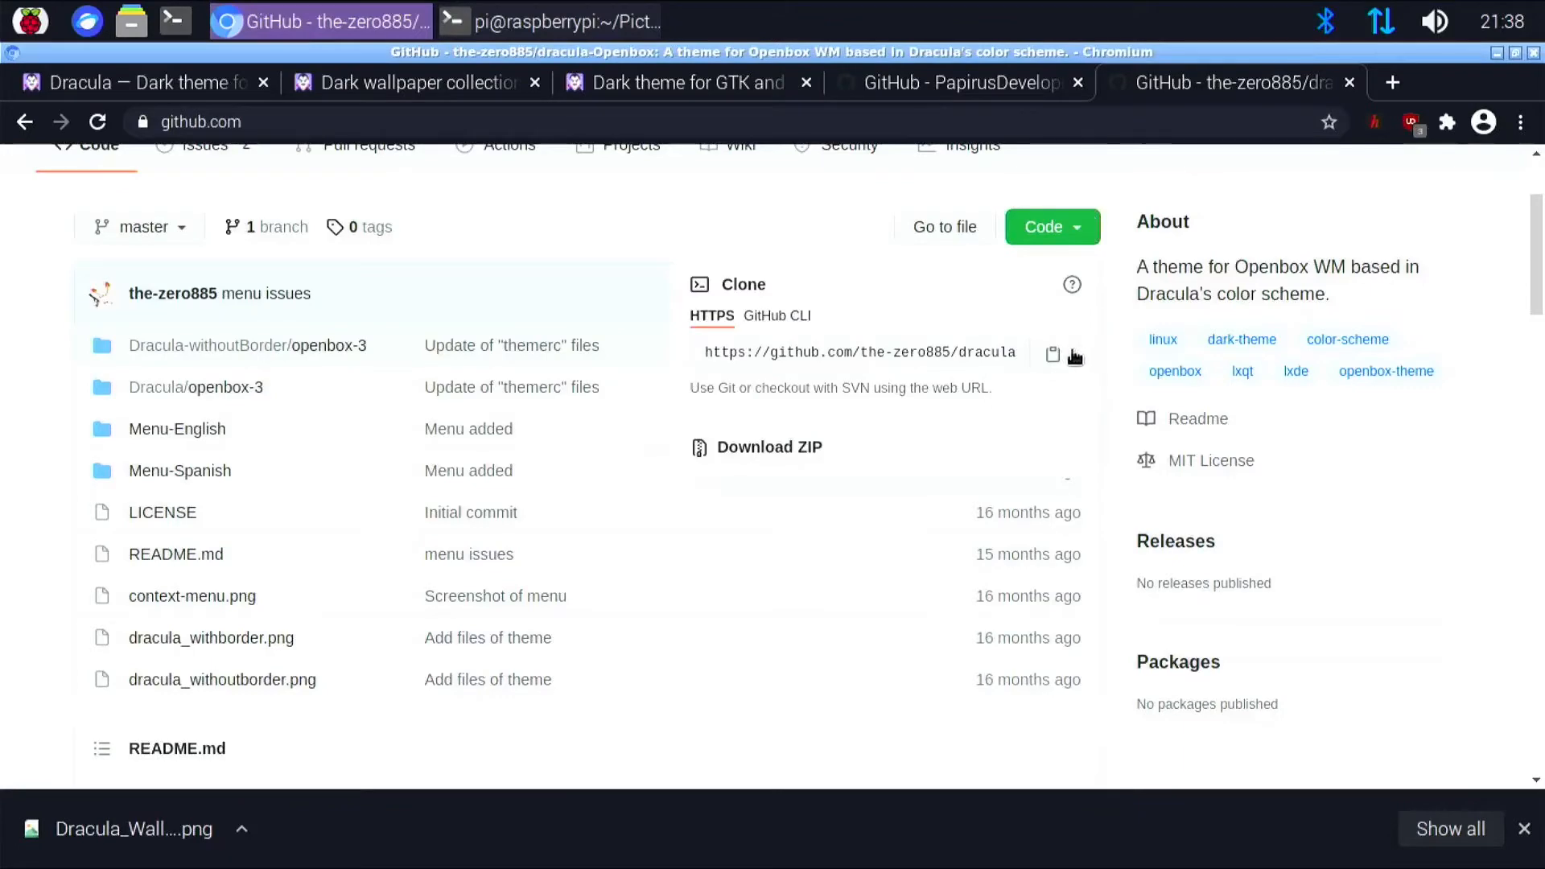
left_click(1054, 353)
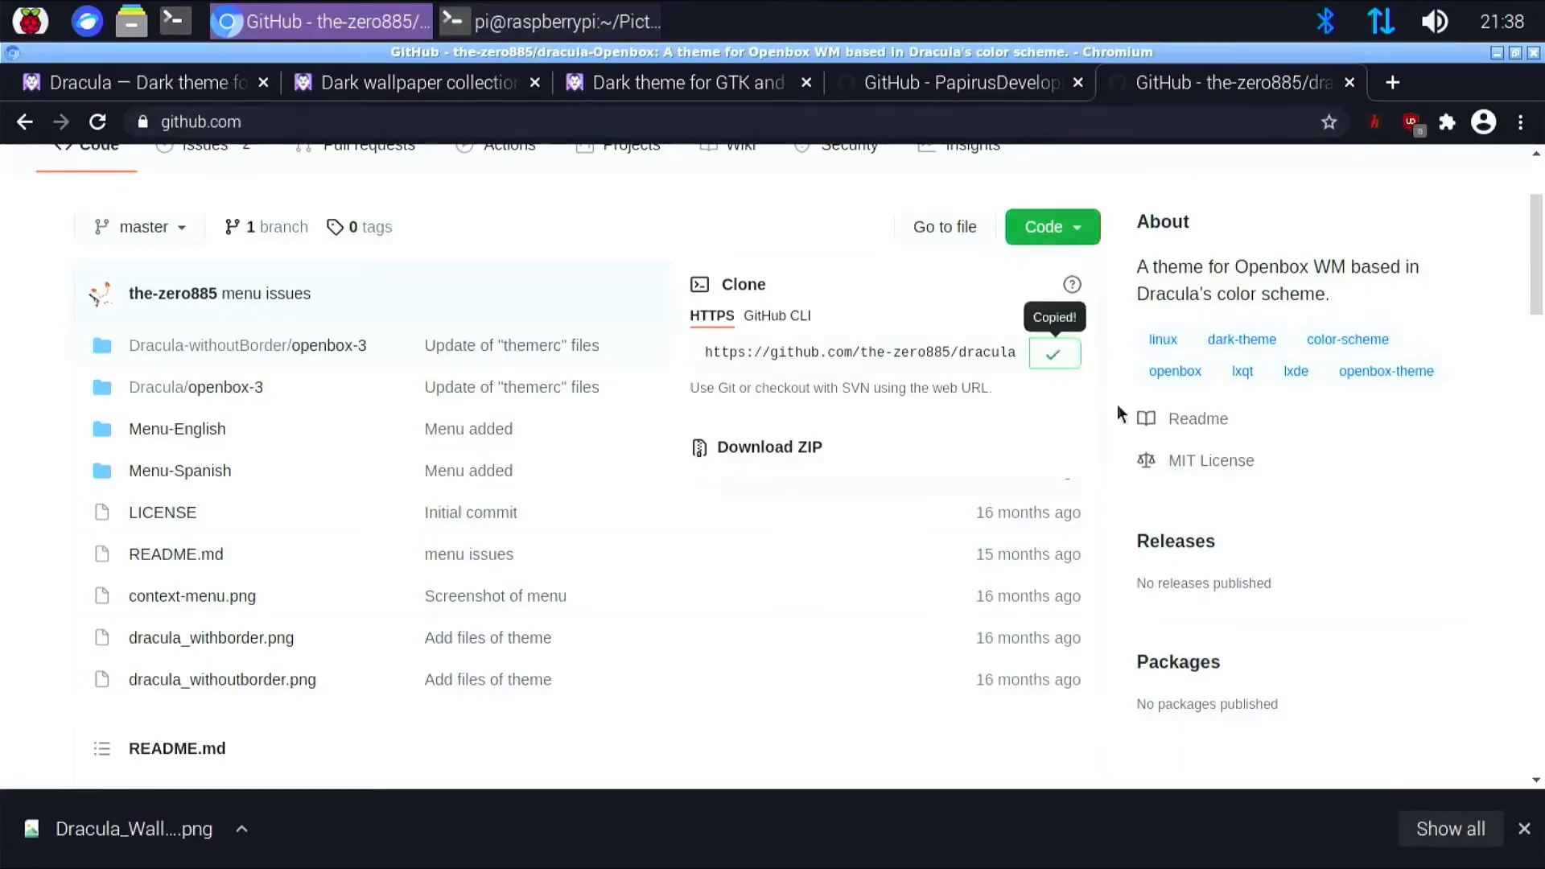
Scroll the README to preview the theme screenshots, then return to the terminal
scroll("down", 3)
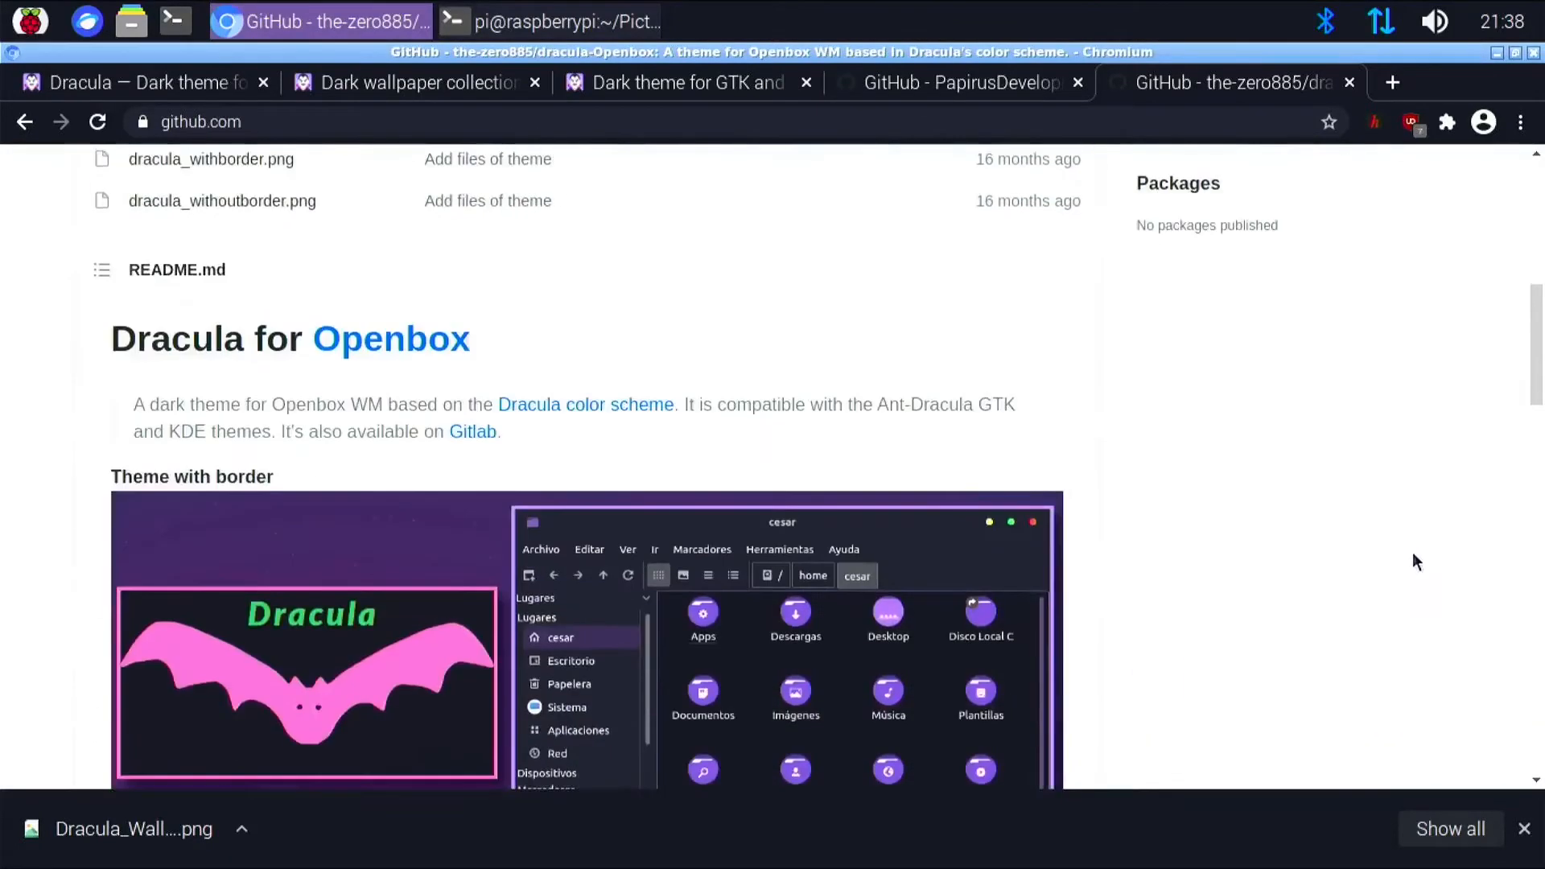
scroll("down", 3)
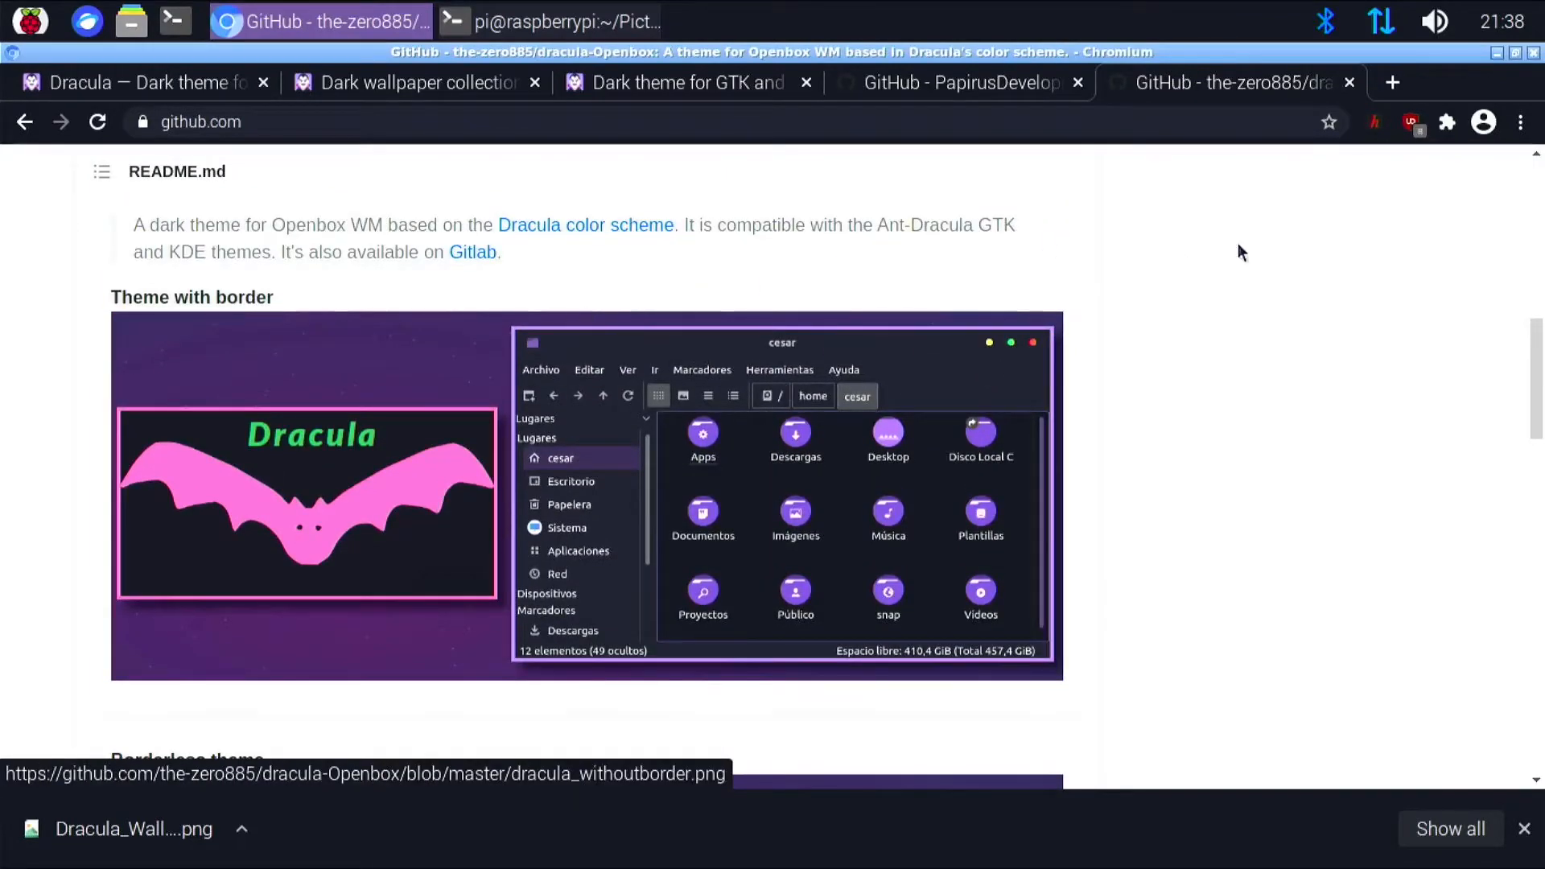
scroll("down", 3)
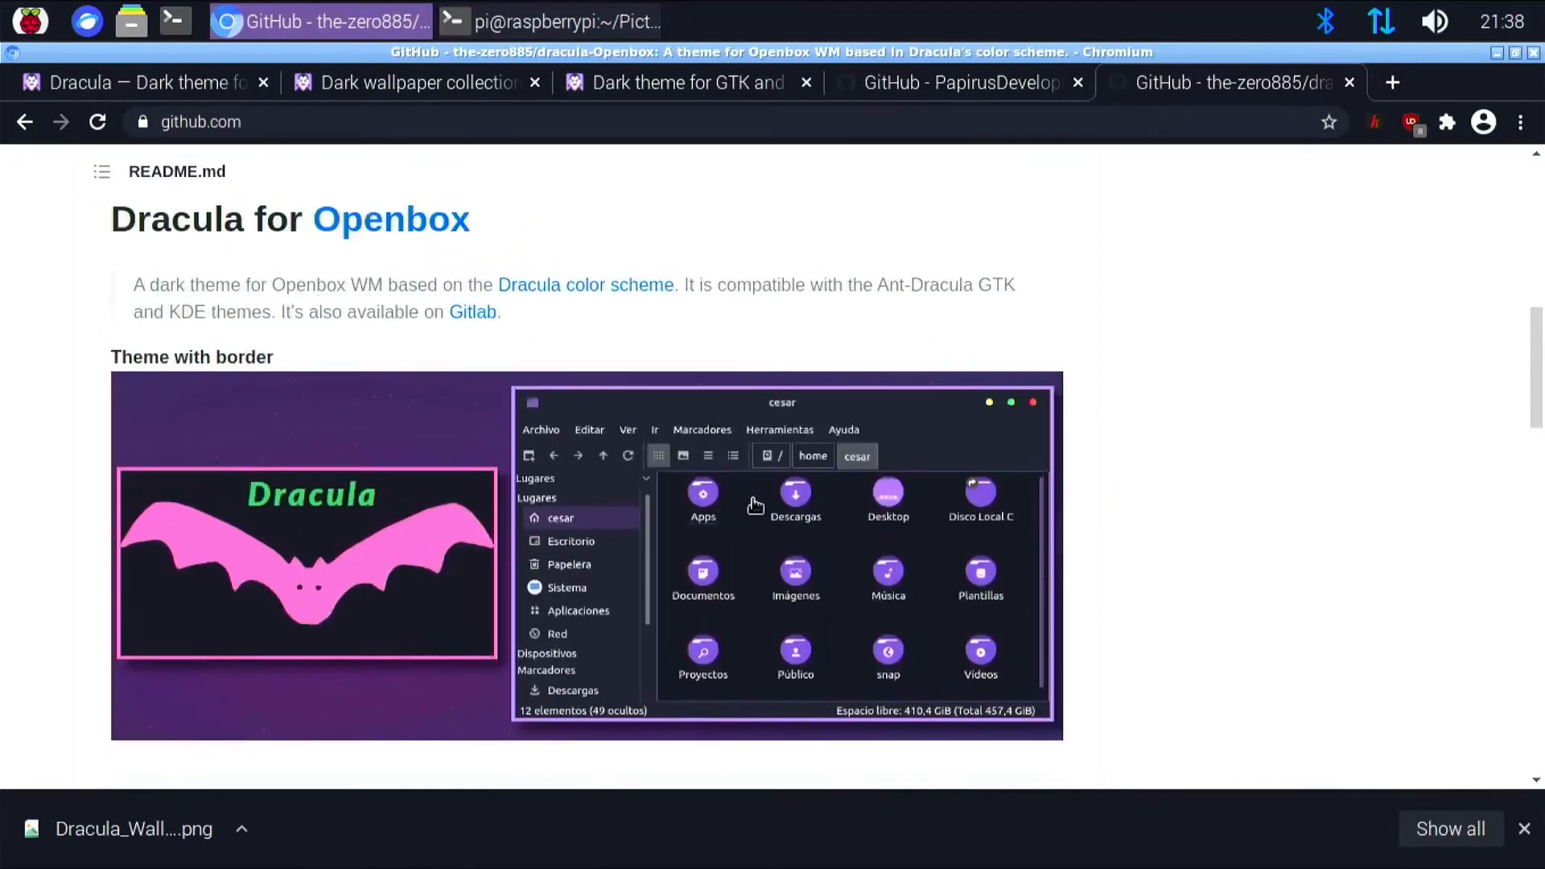
scroll("down", 3)
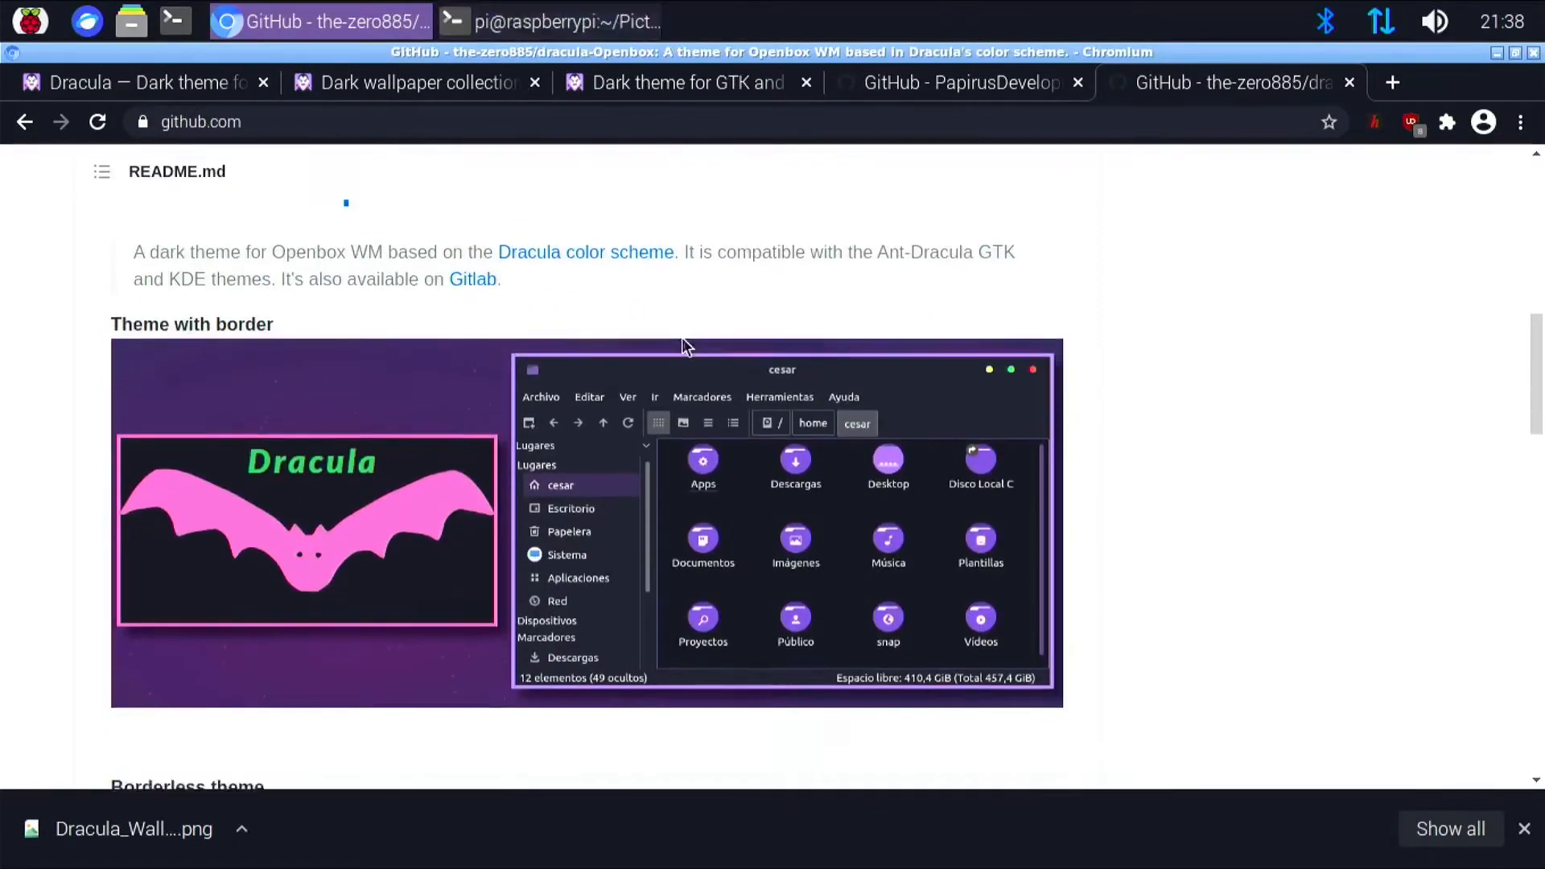
scroll("down", 3)
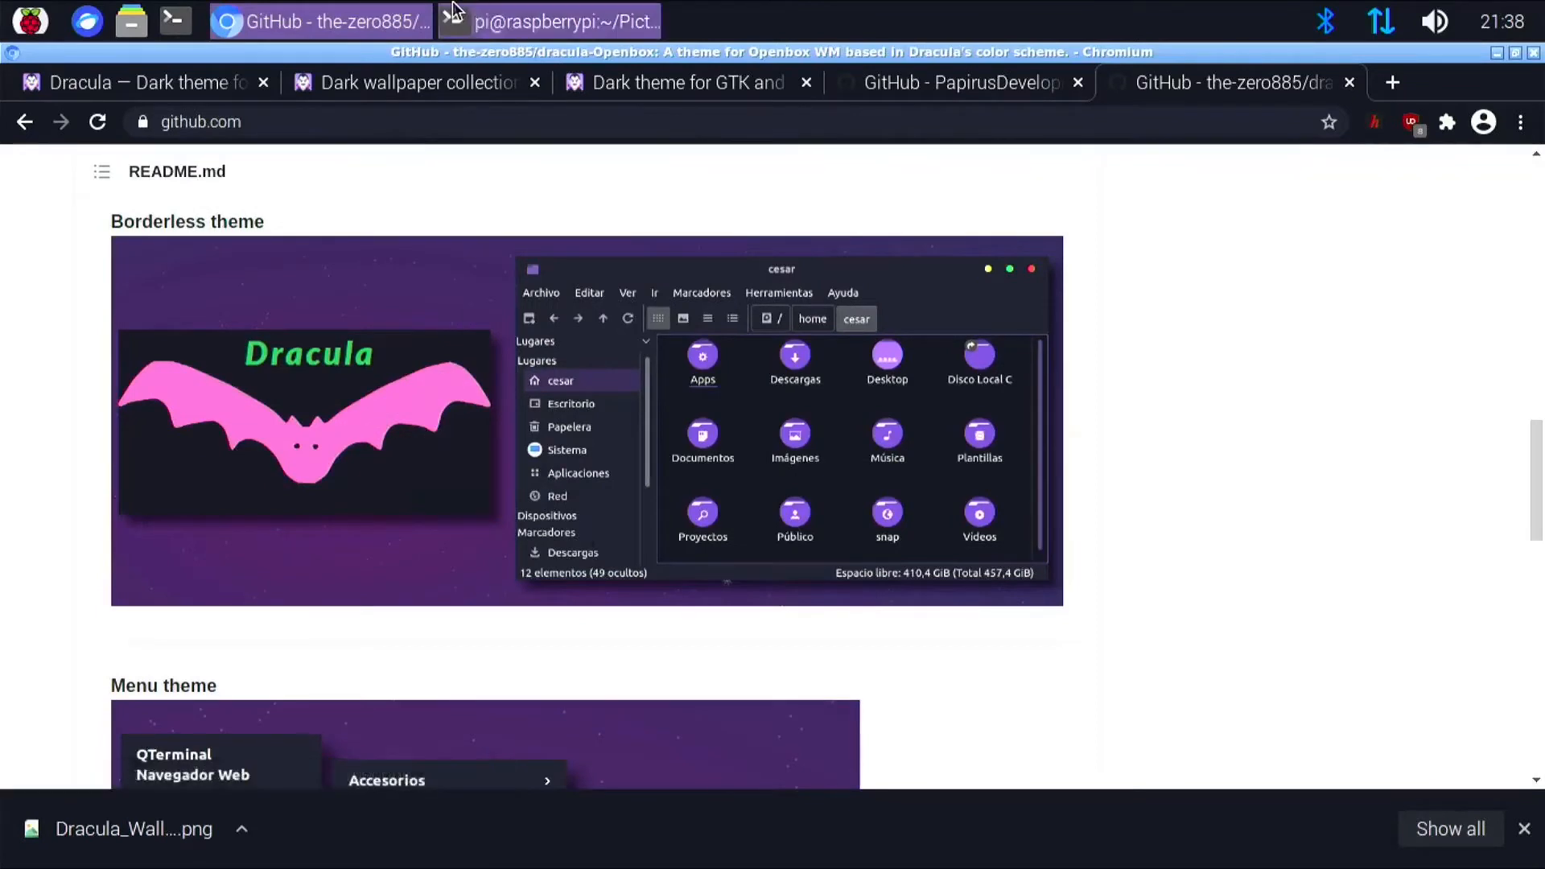
left_click(571, 21)
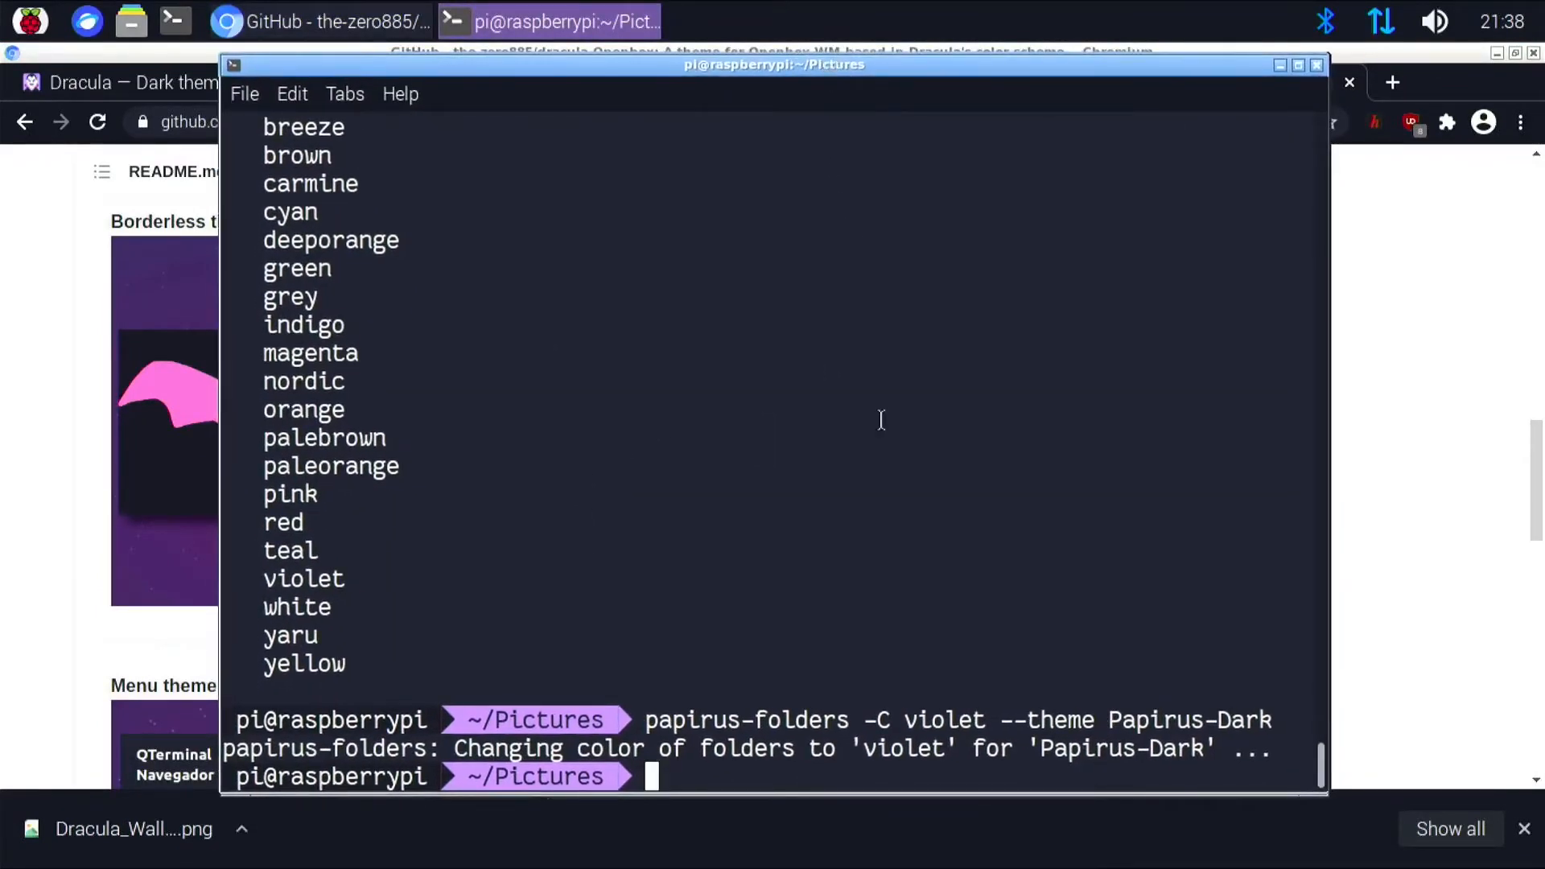
Git clone the dracula-Openbox repository into the home folder, discarding a half-typed sudo command
type("git")
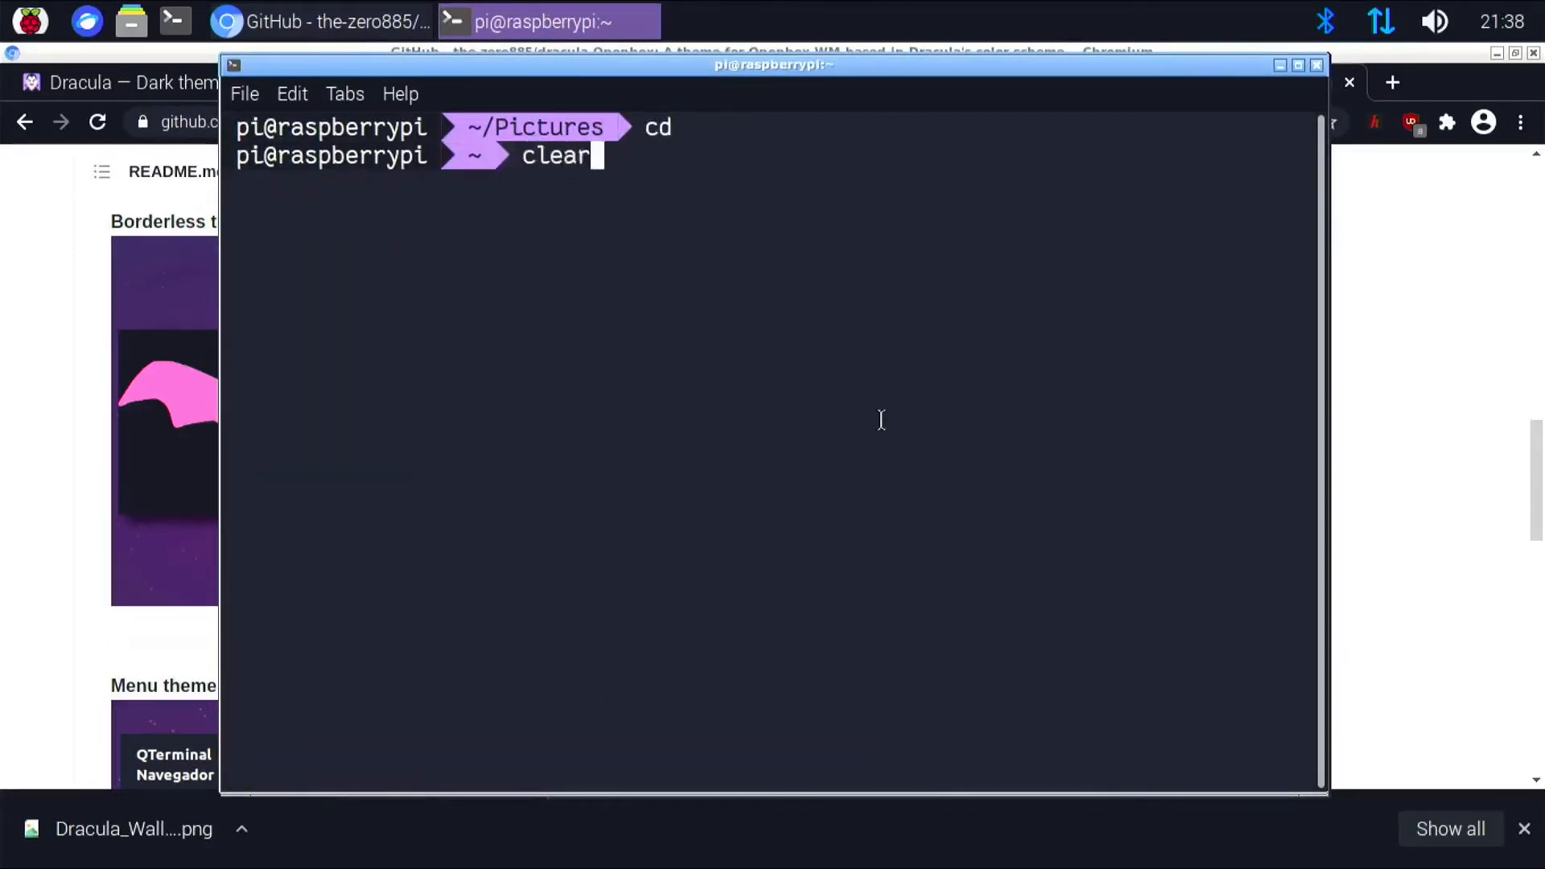
type("git clone https://github.com/the-zero885/dracula-Openbox.git")
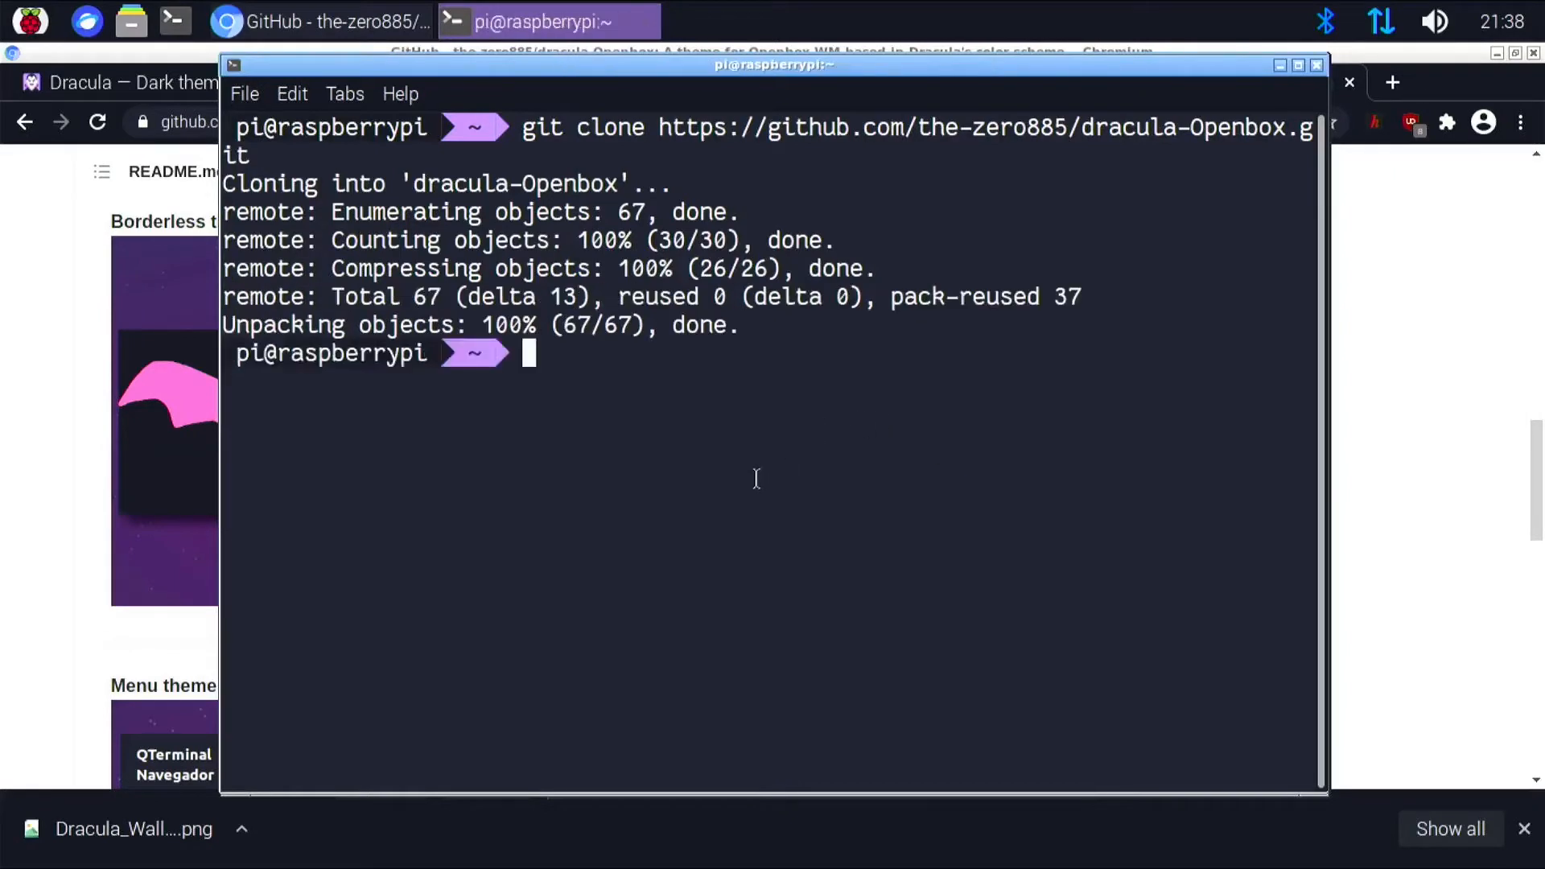
mouse_move(766, 427)
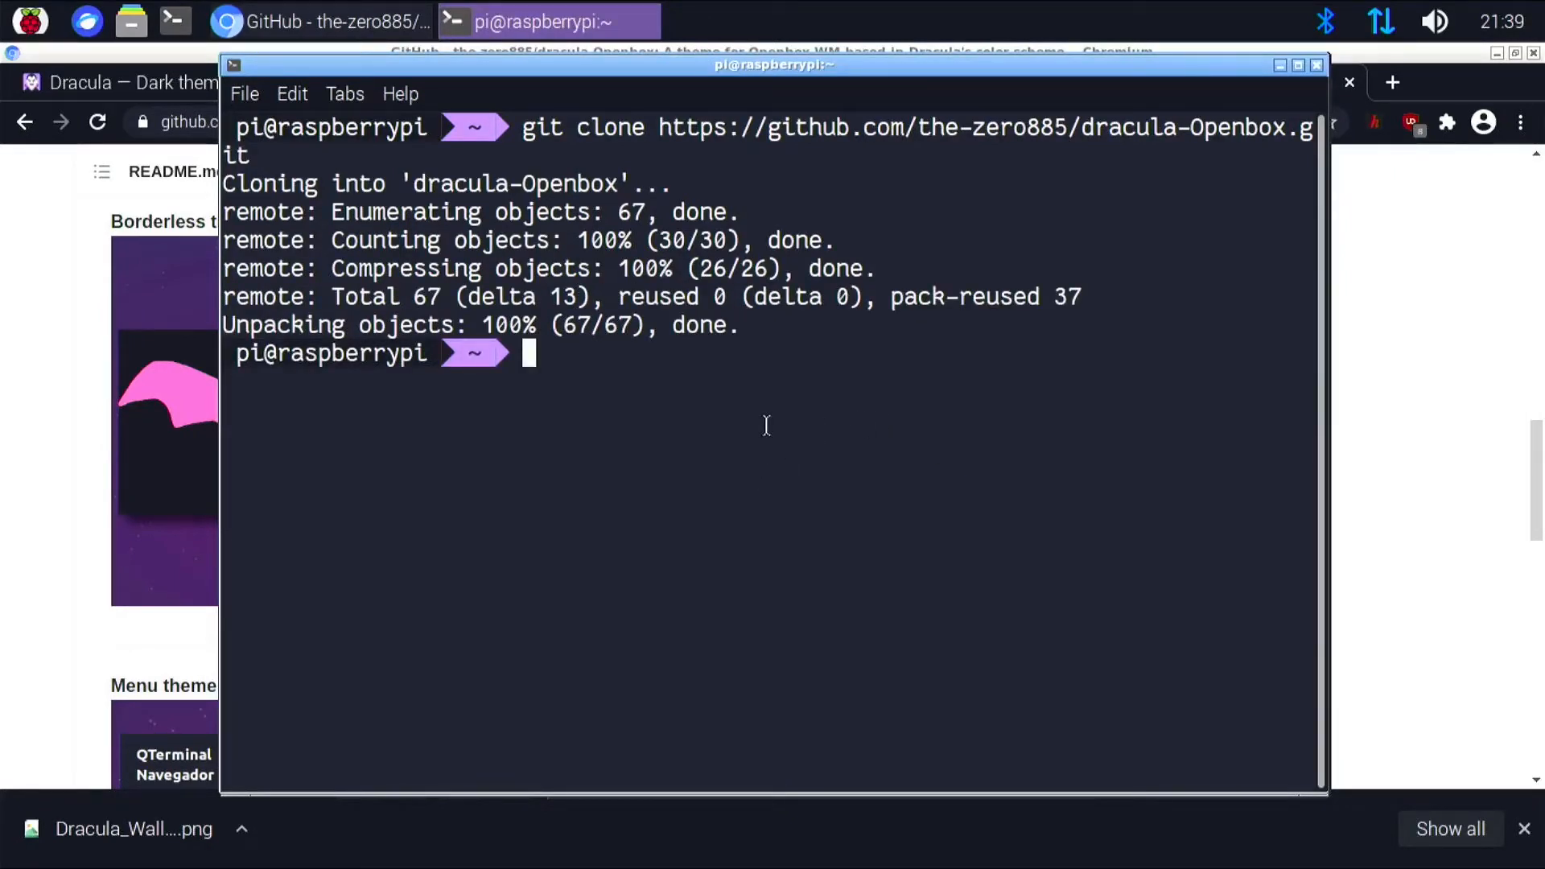
type("sudo")
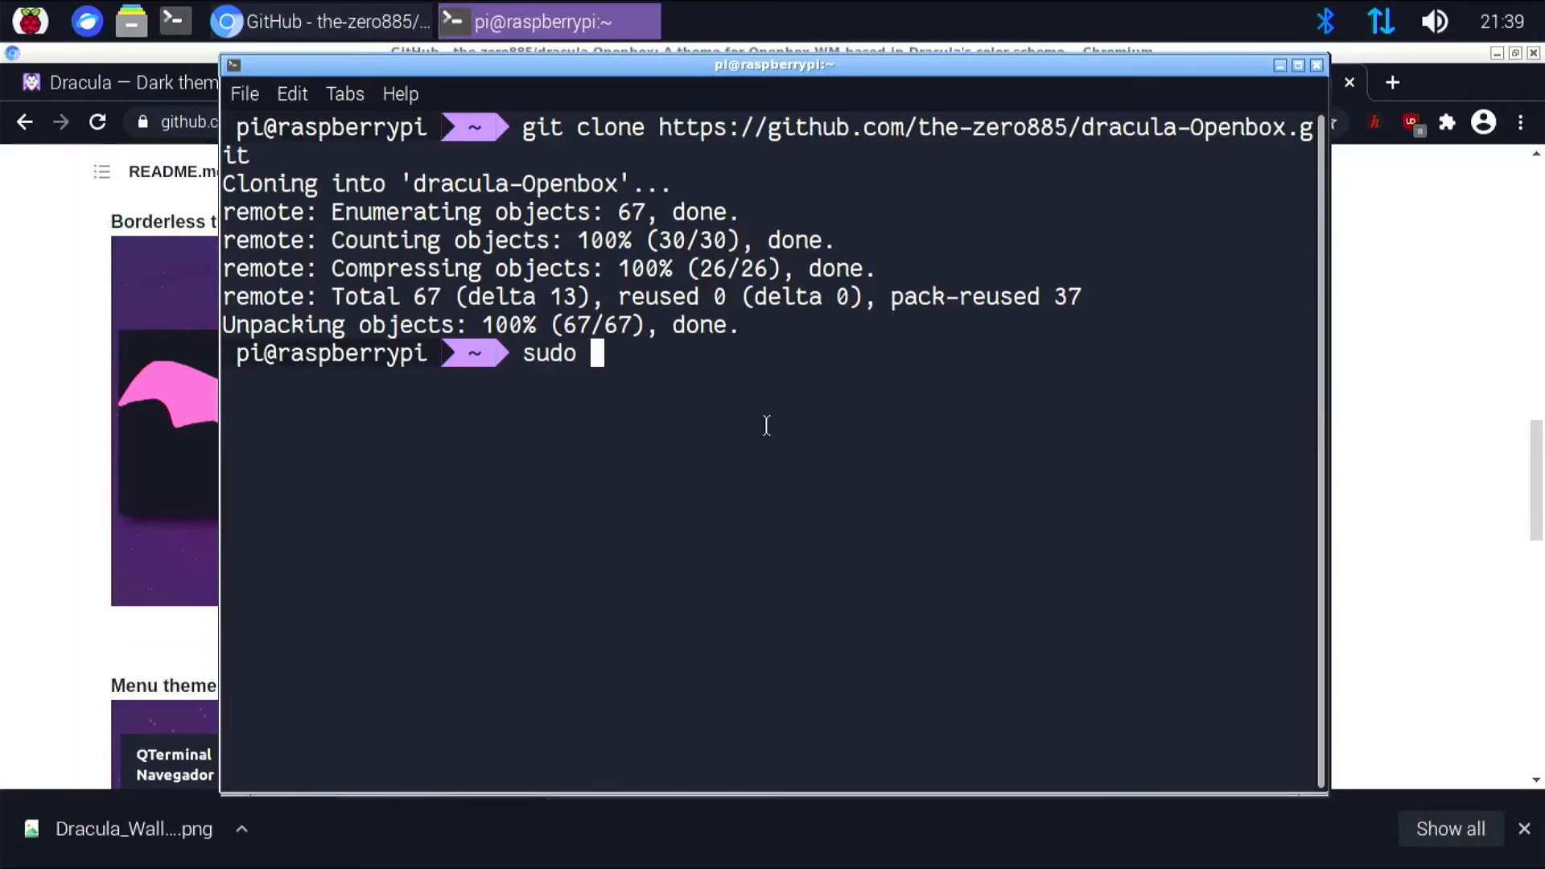
type("a")
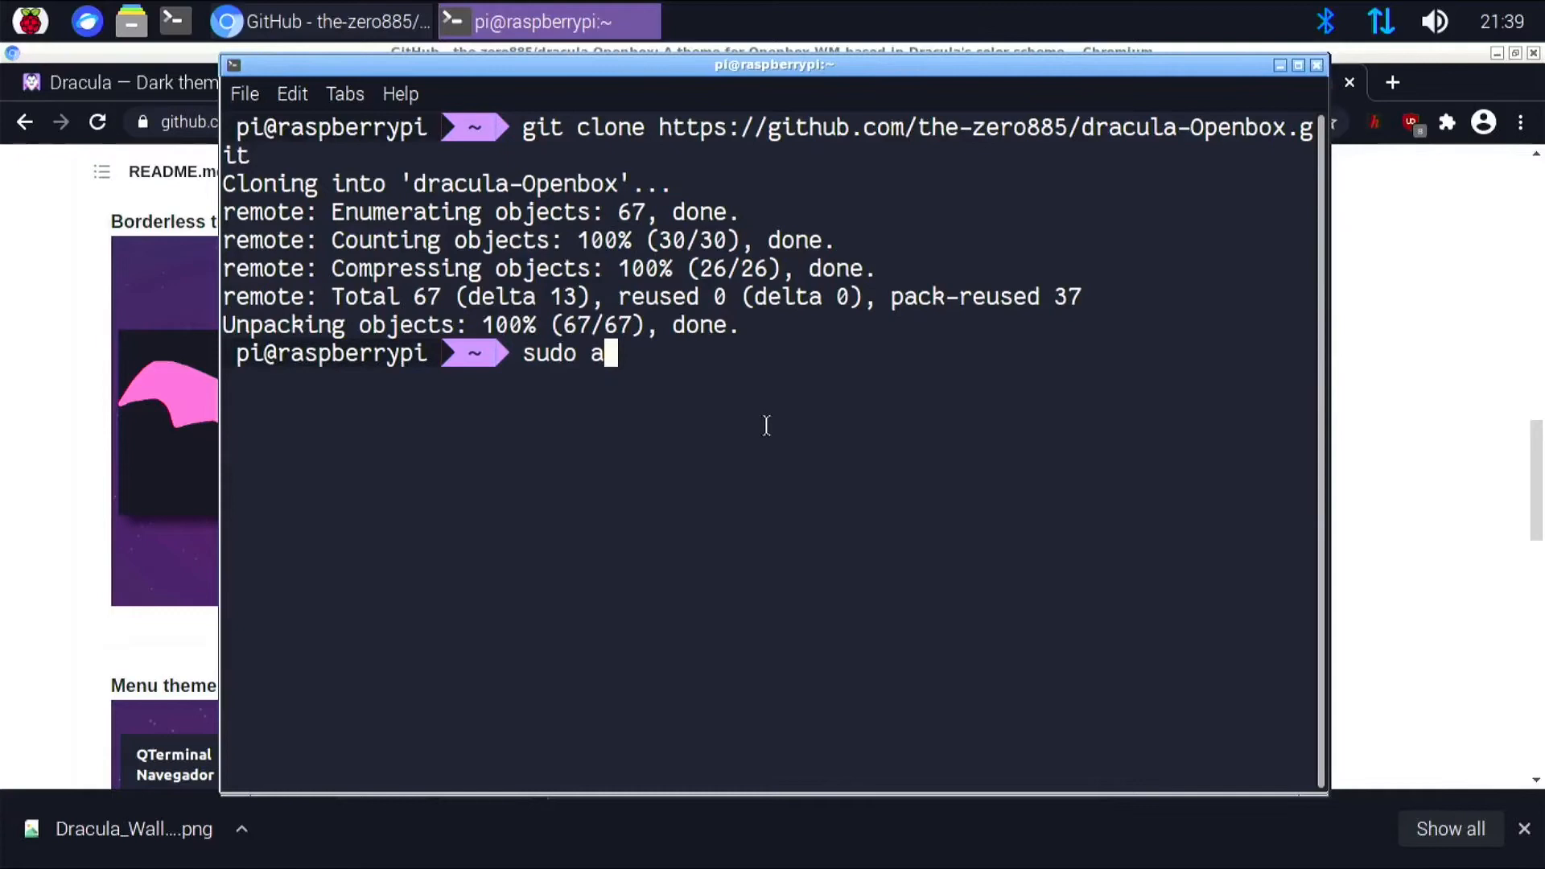
key("ctrl+u")
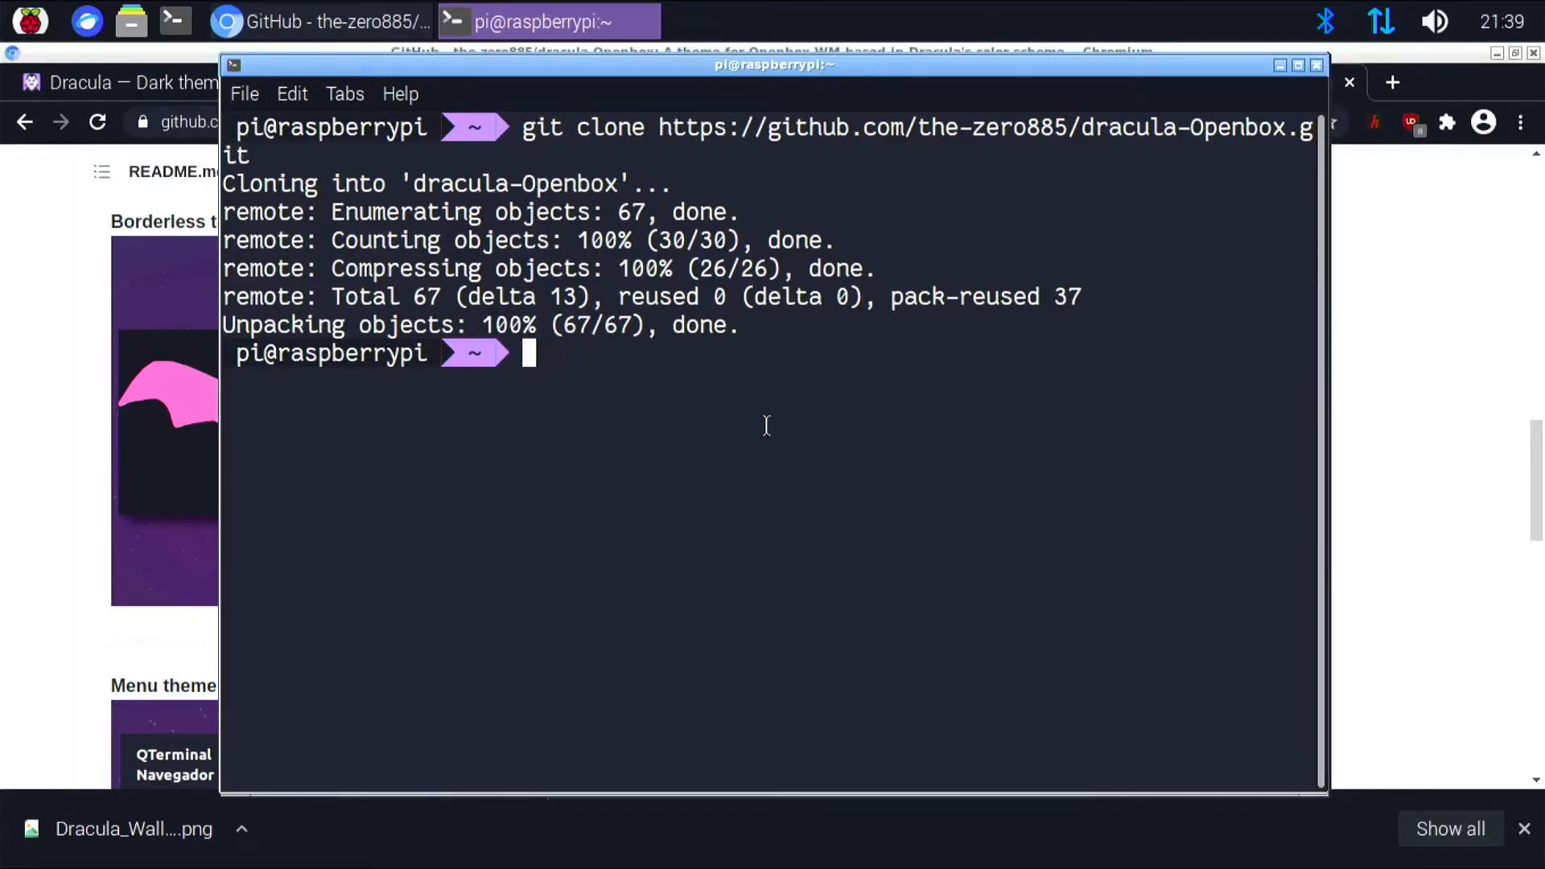
mouse_move(43, 266)
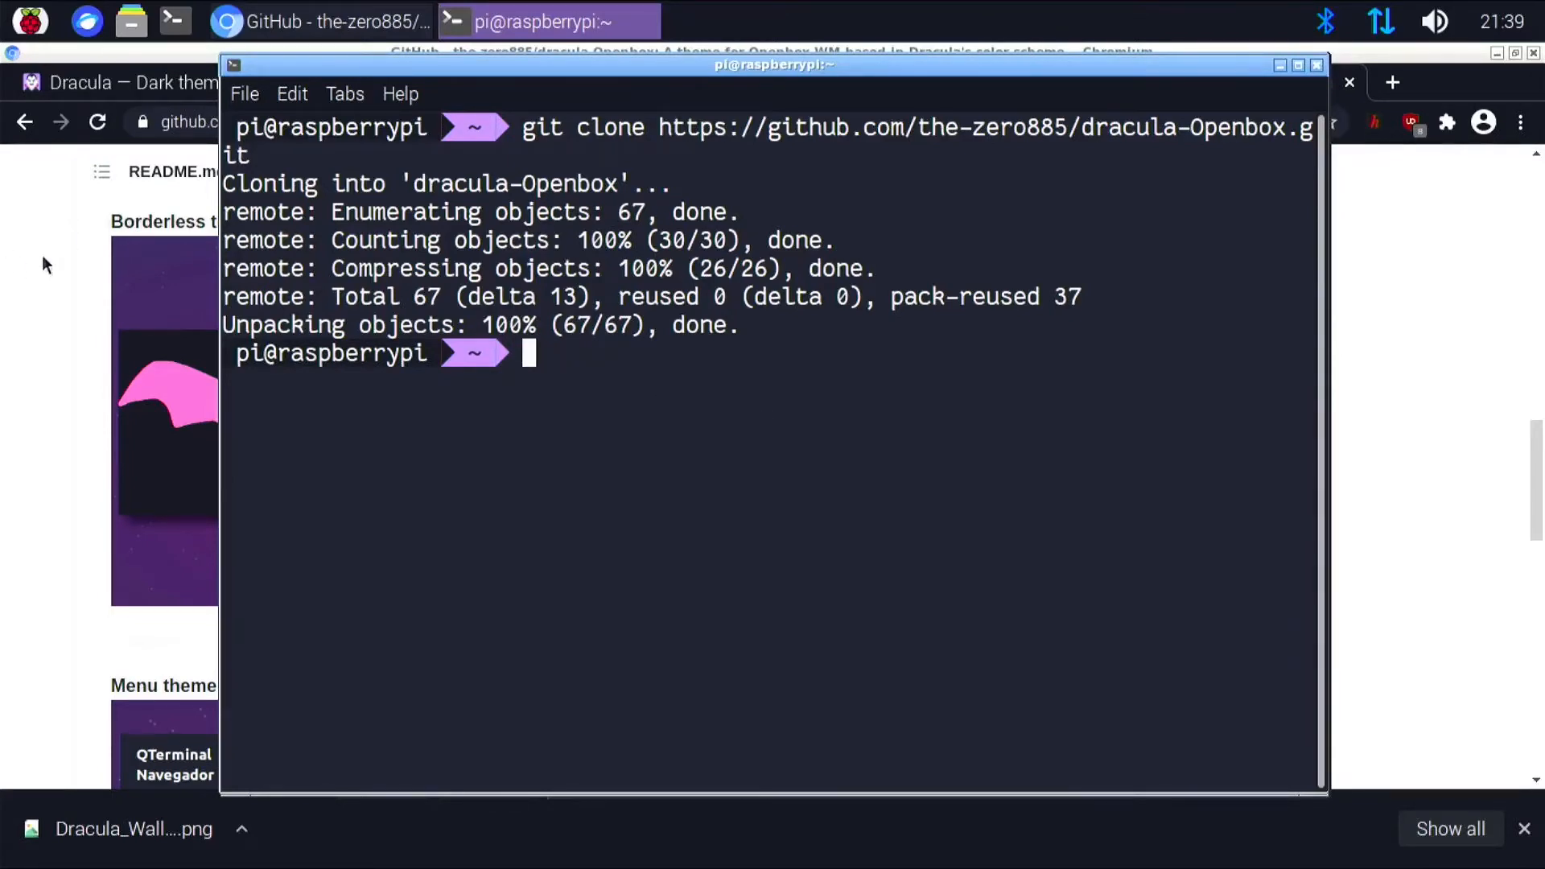
mouse_move(66, 379)
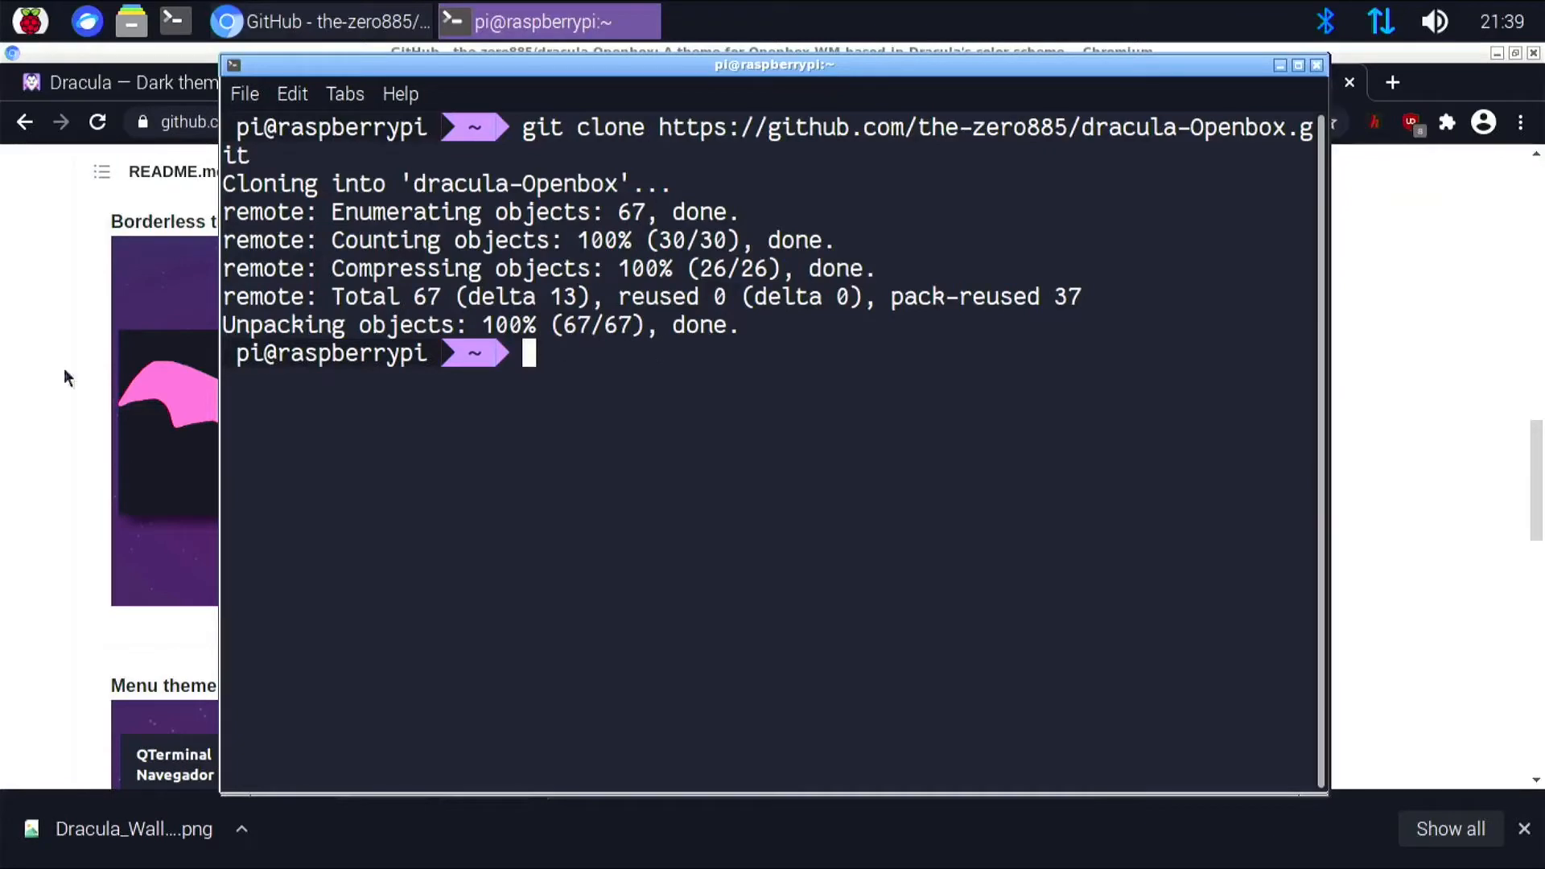
mouse_move(625, 8)
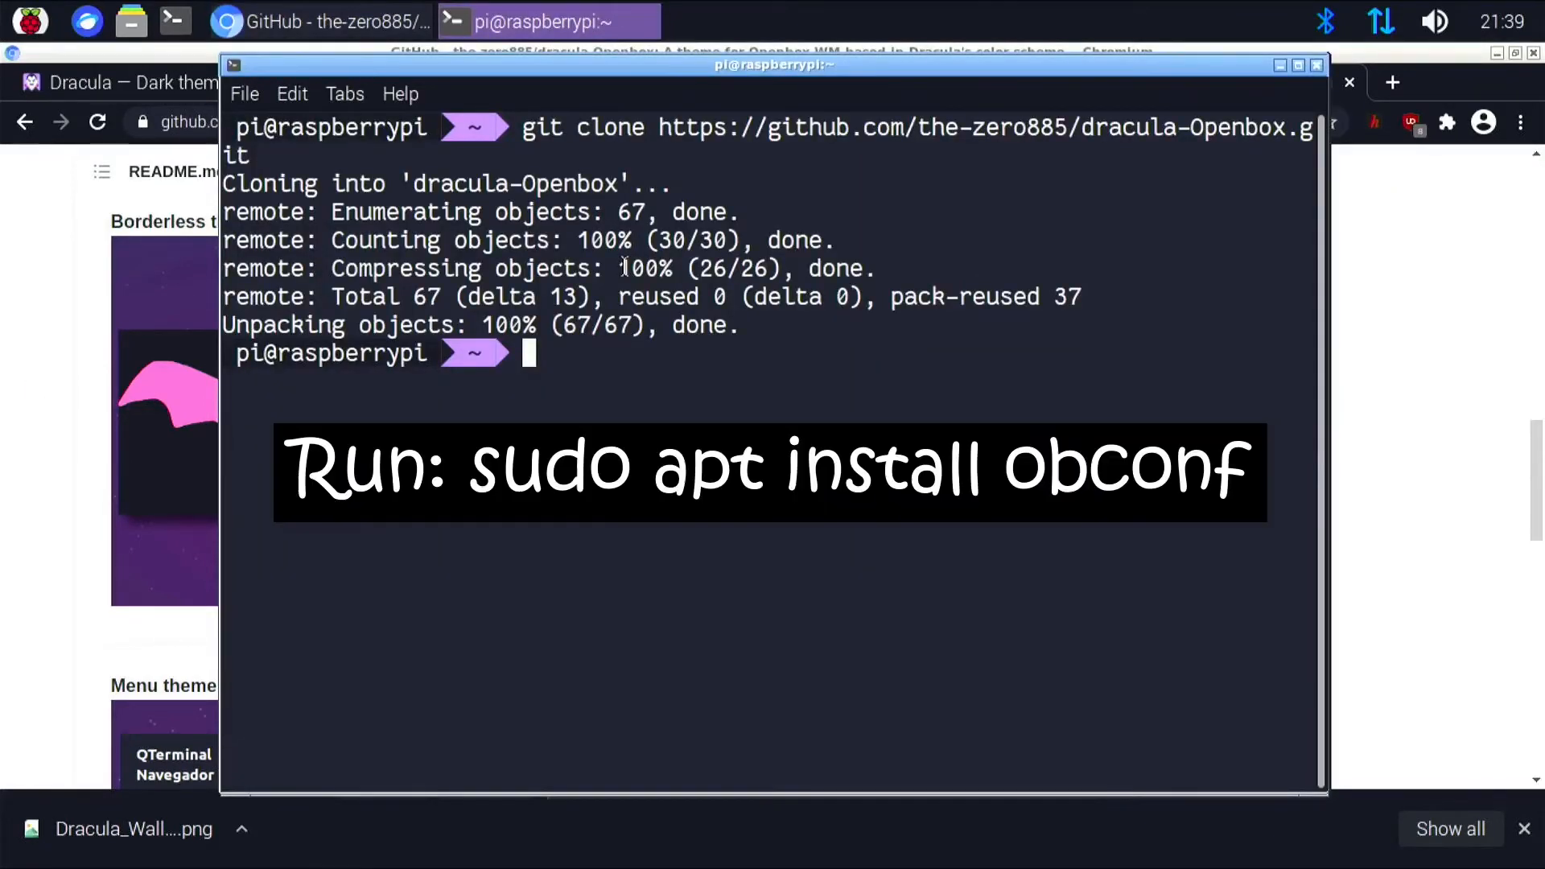
Run 'agi obconf' (sudo apt install) confirming obconf is newest, then enter the obconf command
type("agi obconf")
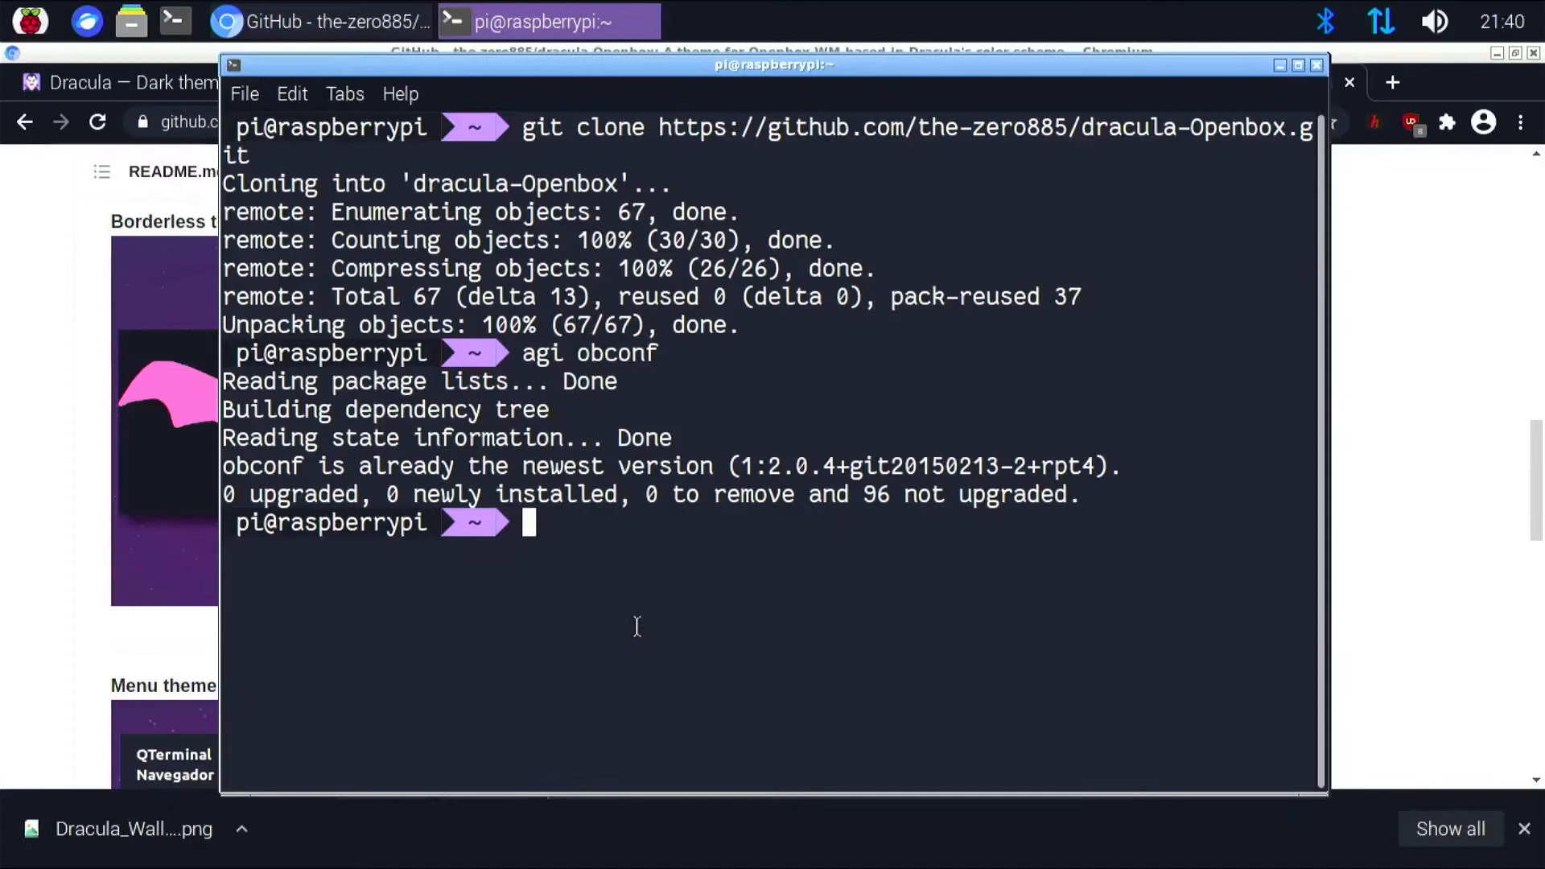
type("o")
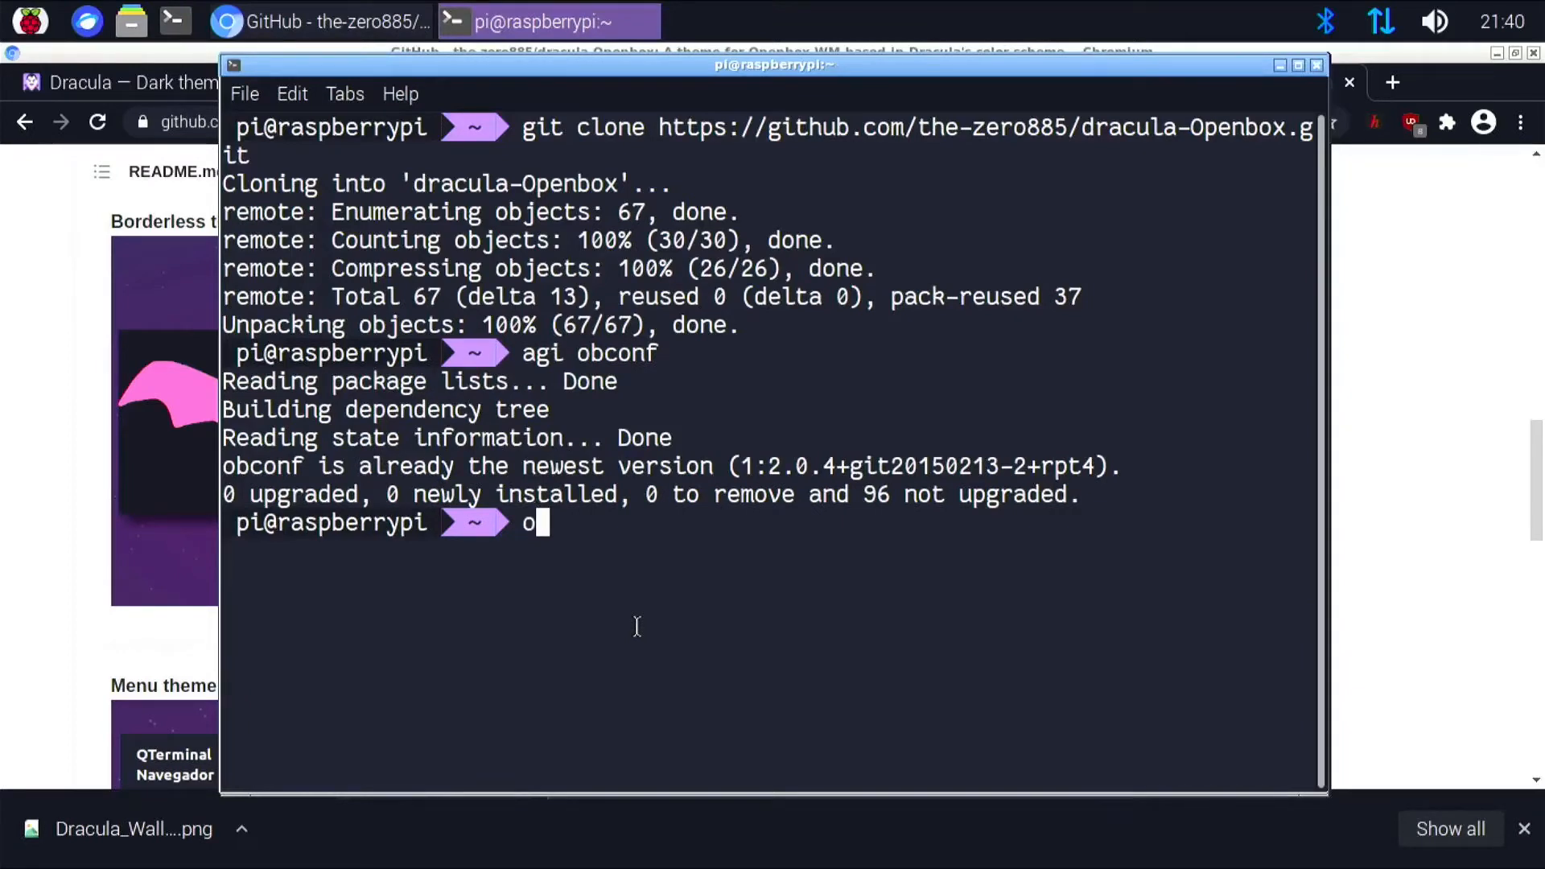
type("bconf")
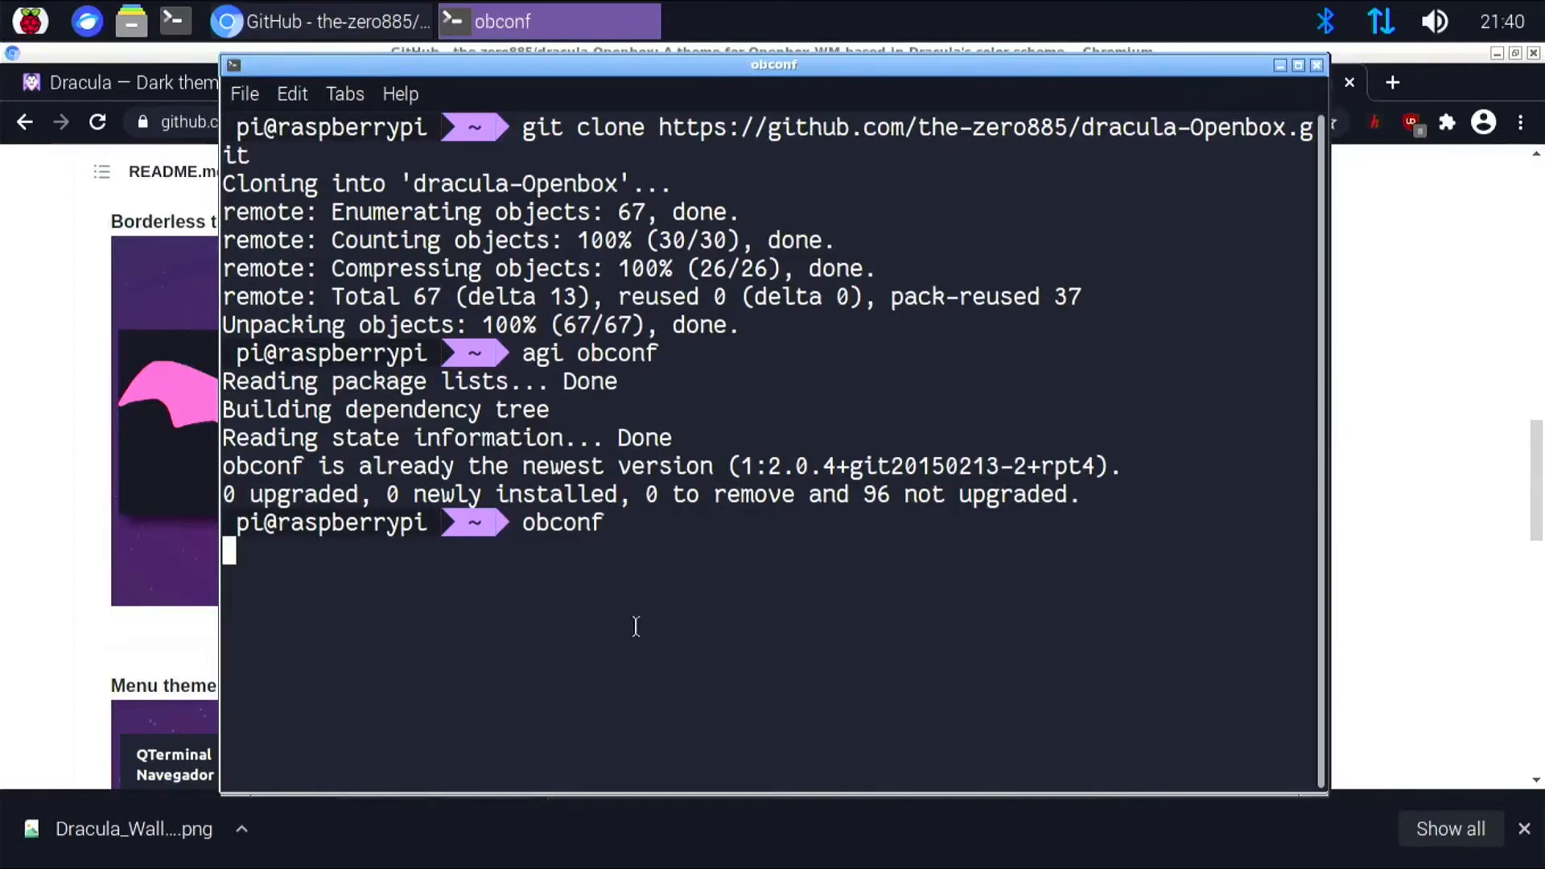
Launch obconf and scroll its Theme list down to the 'Create a theme archive (.obt)...' option
key("Return")
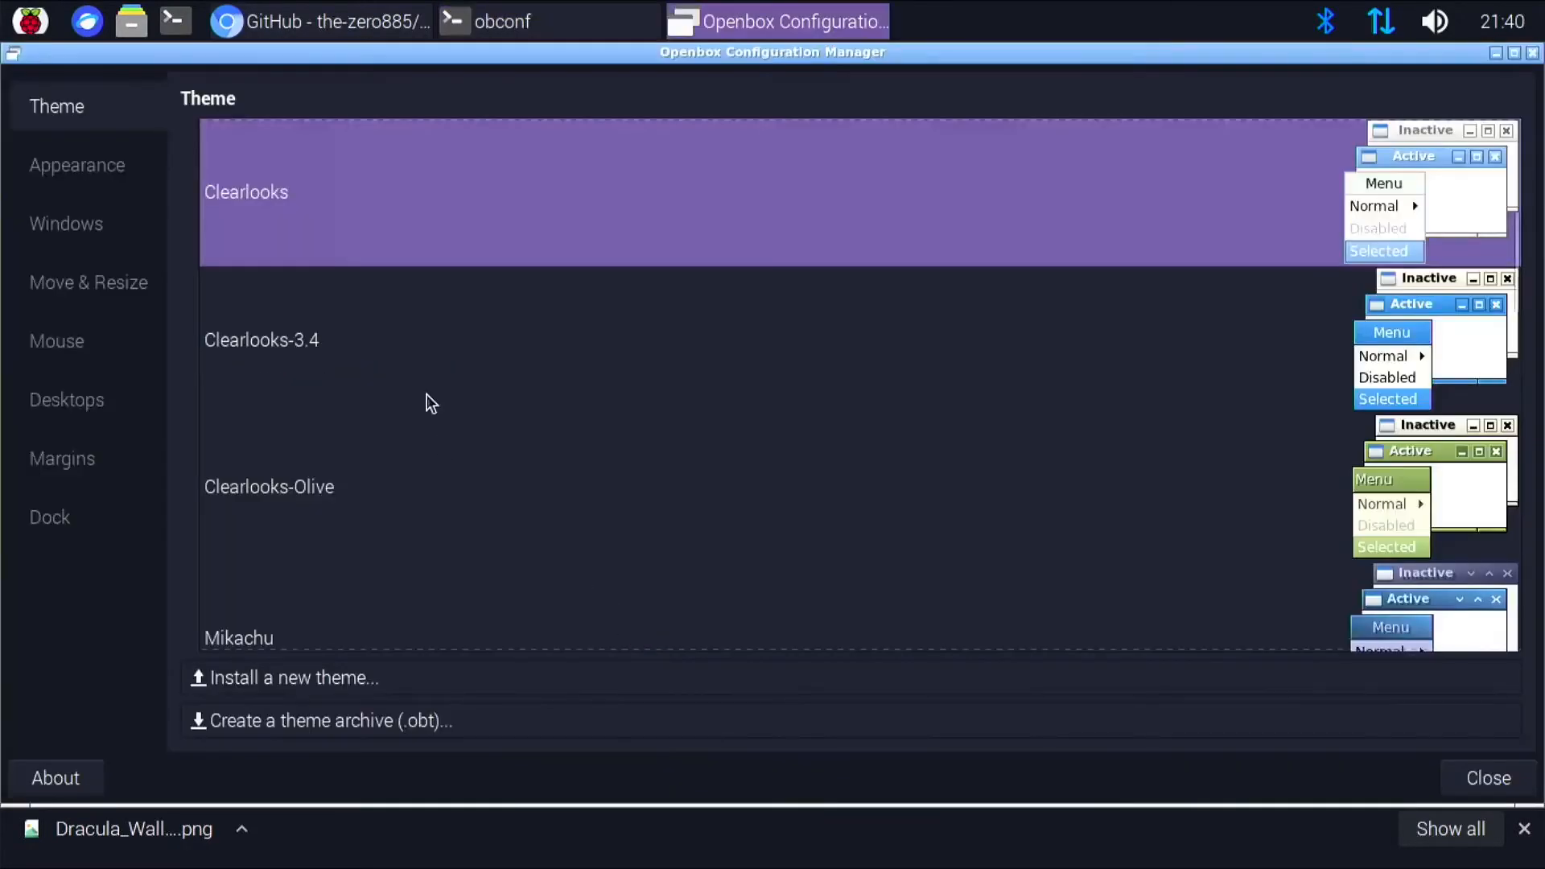
mouse_move(623, 353)
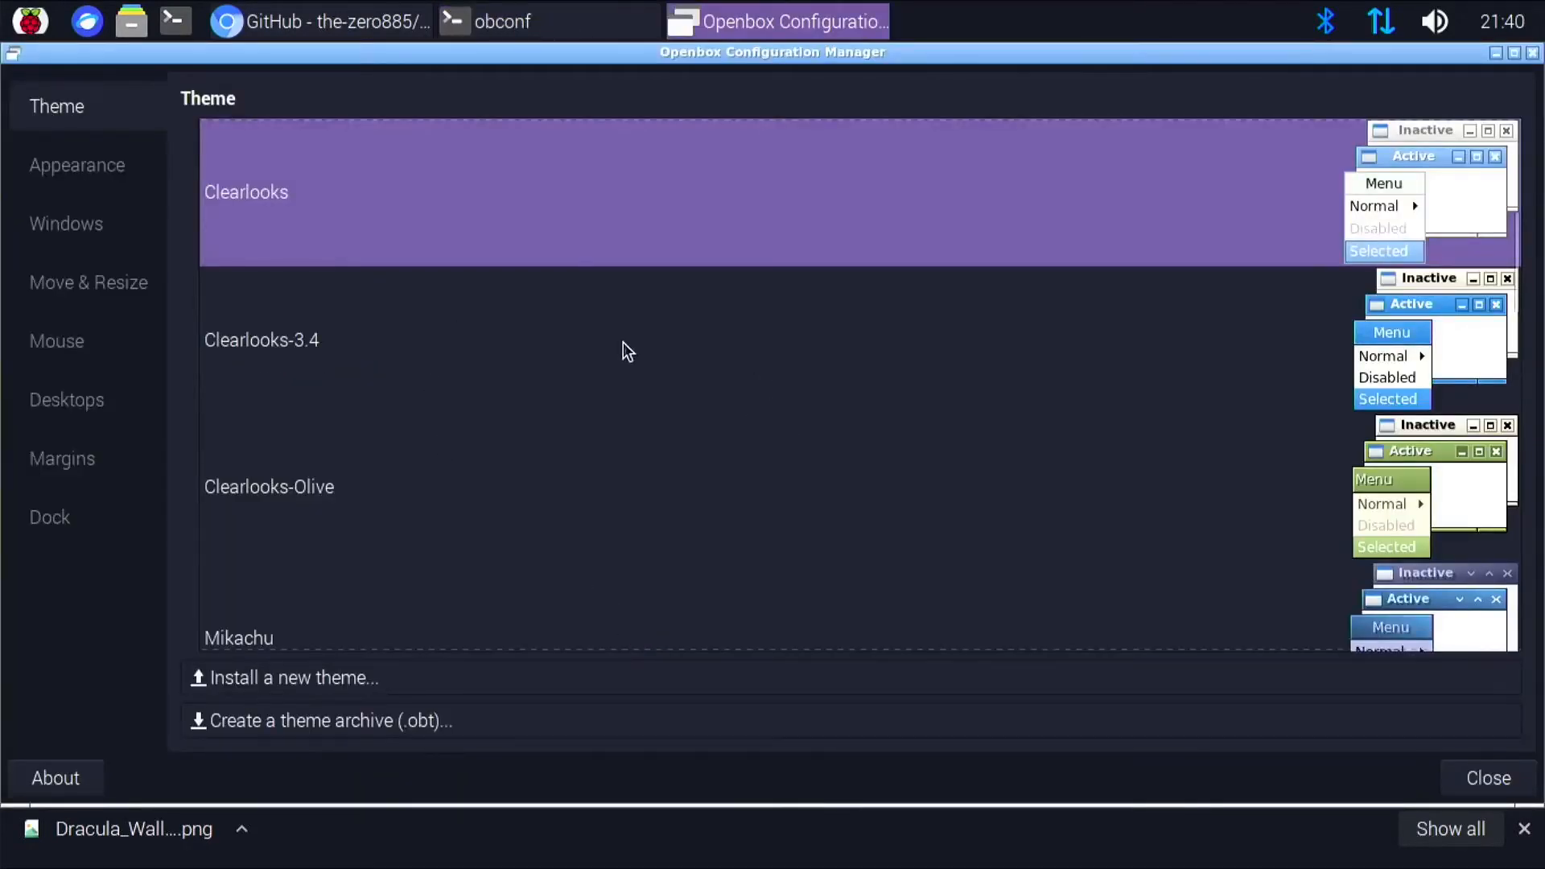
scroll("down", 3)
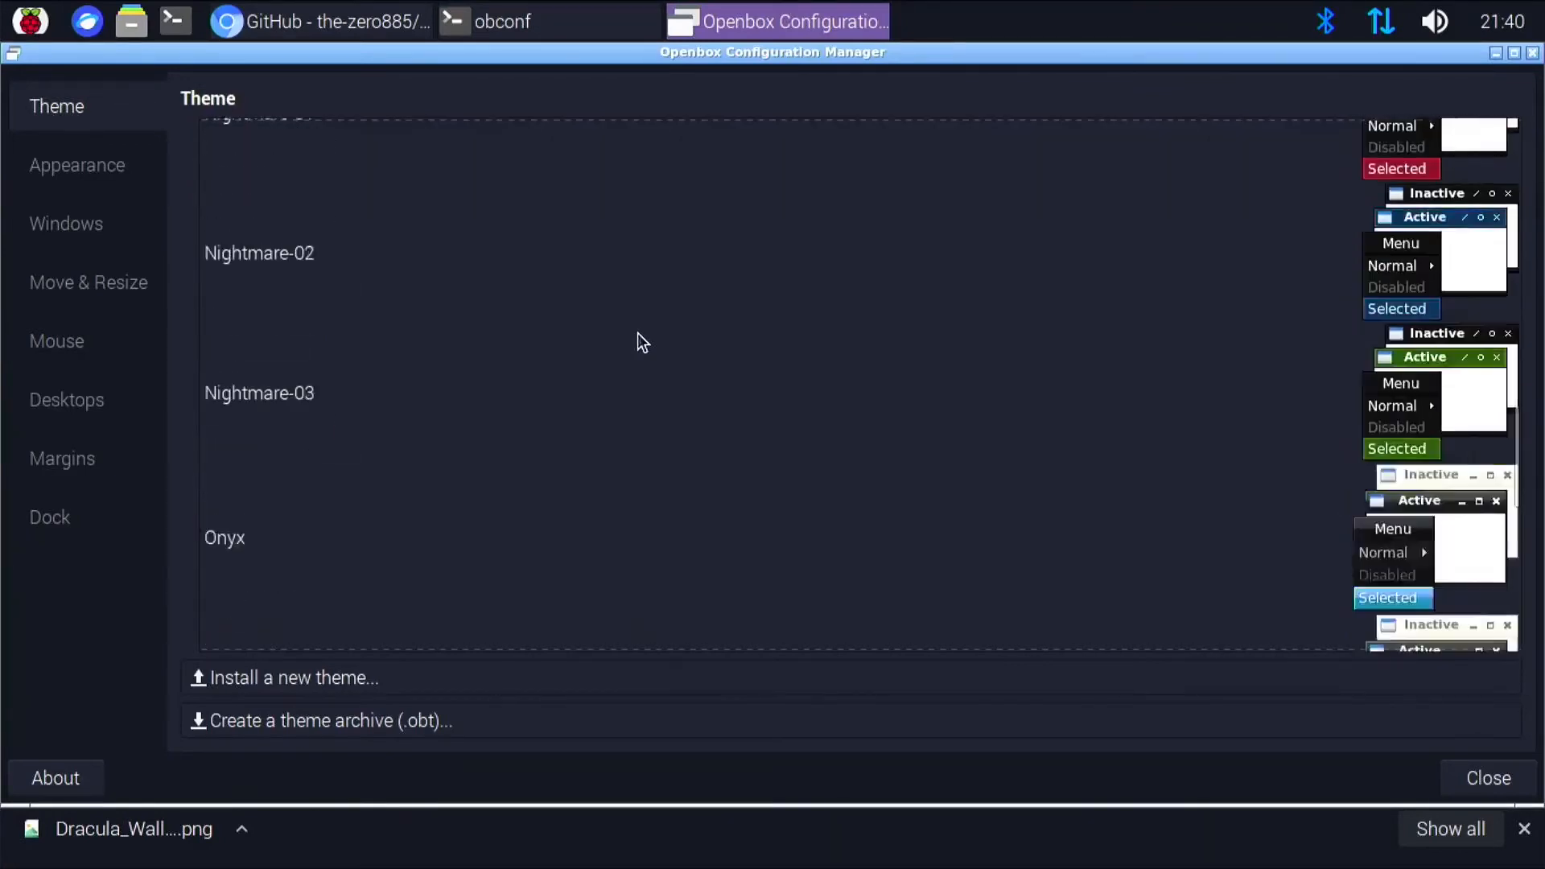
scroll("down", 3)
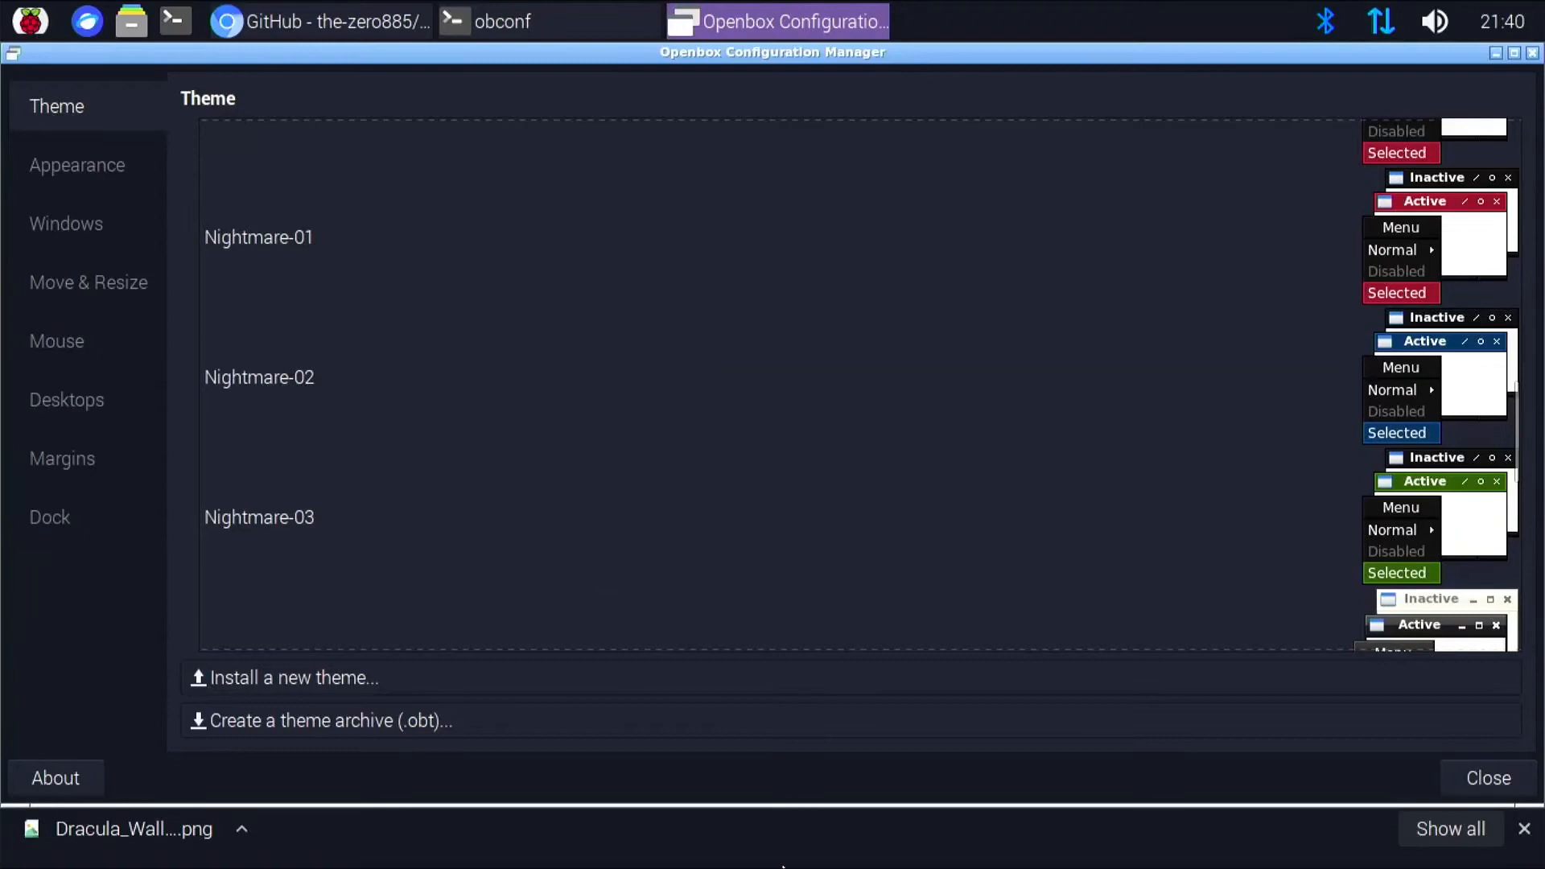
mouse_move(271, 744)
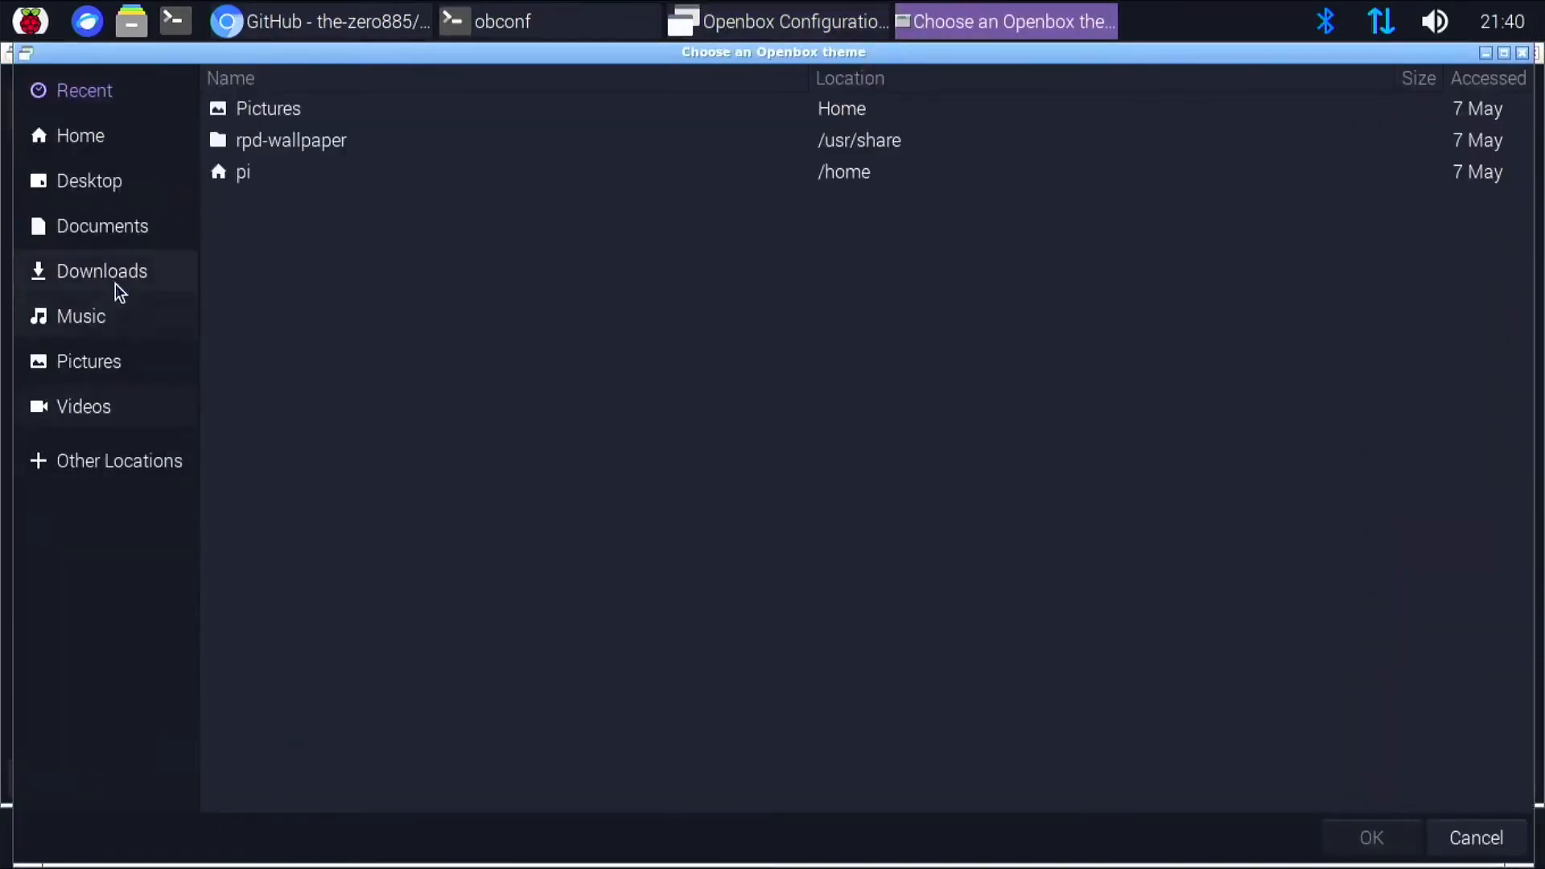
Archive the Dracula-withoutBorder folder from ~/dracula-Openbox into Dracula-withoutBorder.obt
left_click(79, 136)
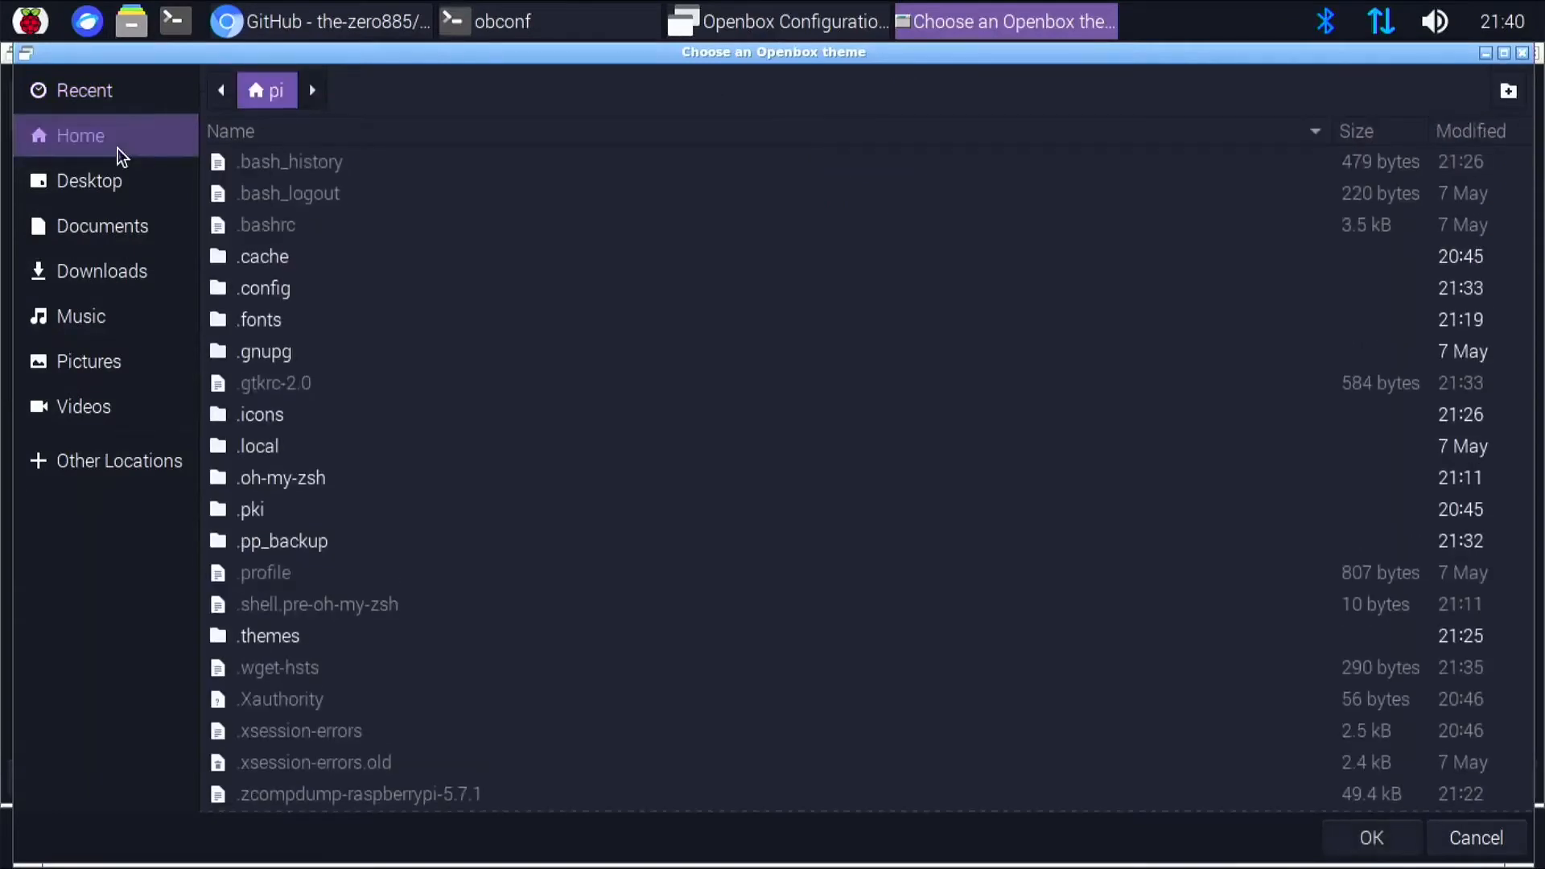
mouse_move(436, 407)
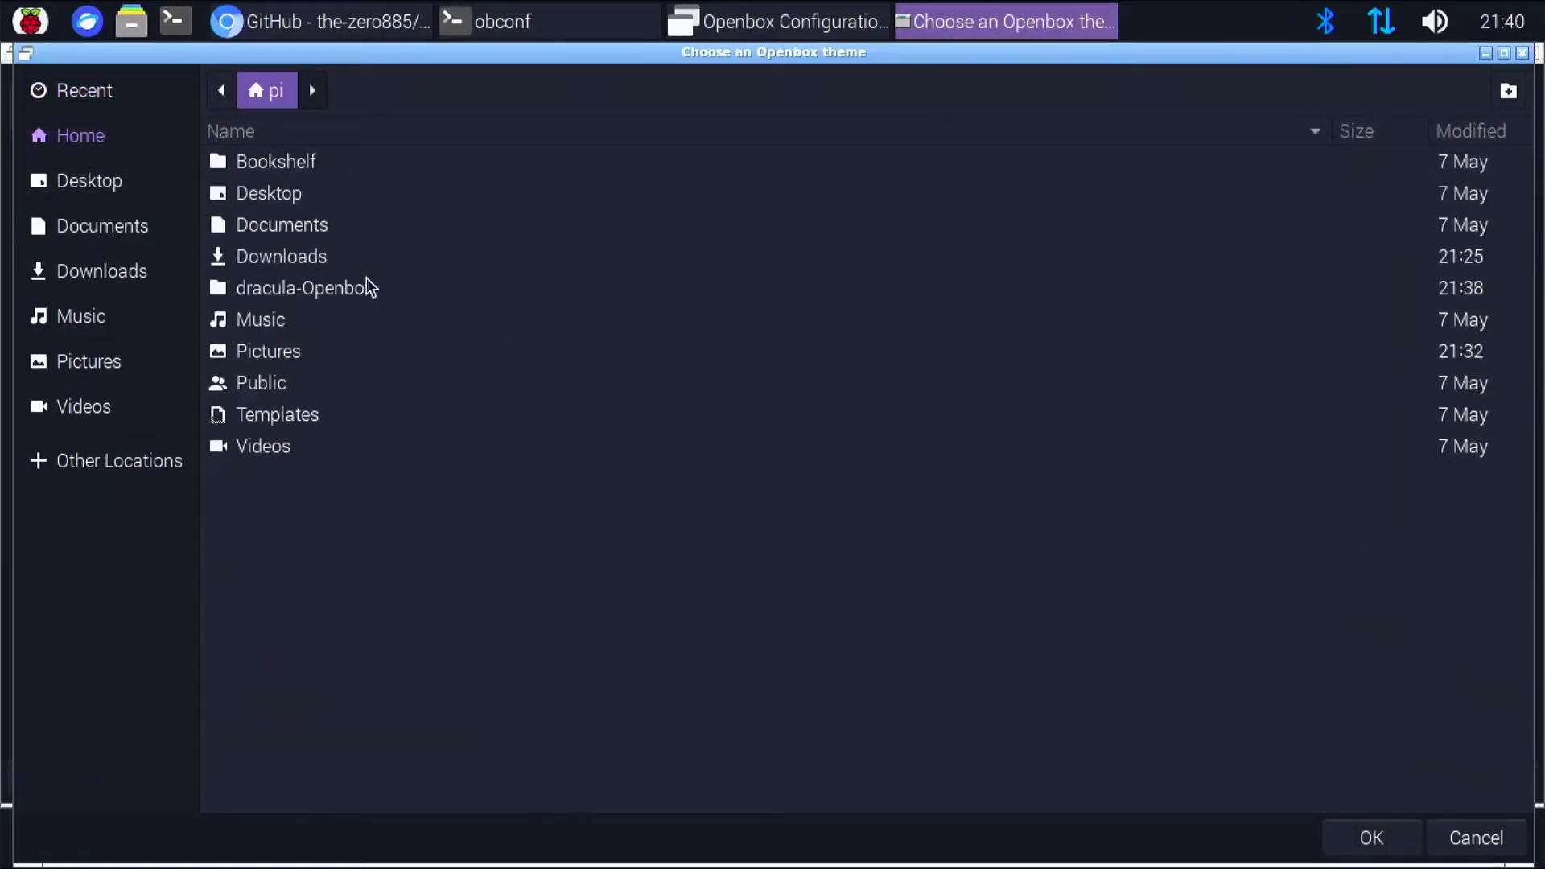
double_click(297, 287)
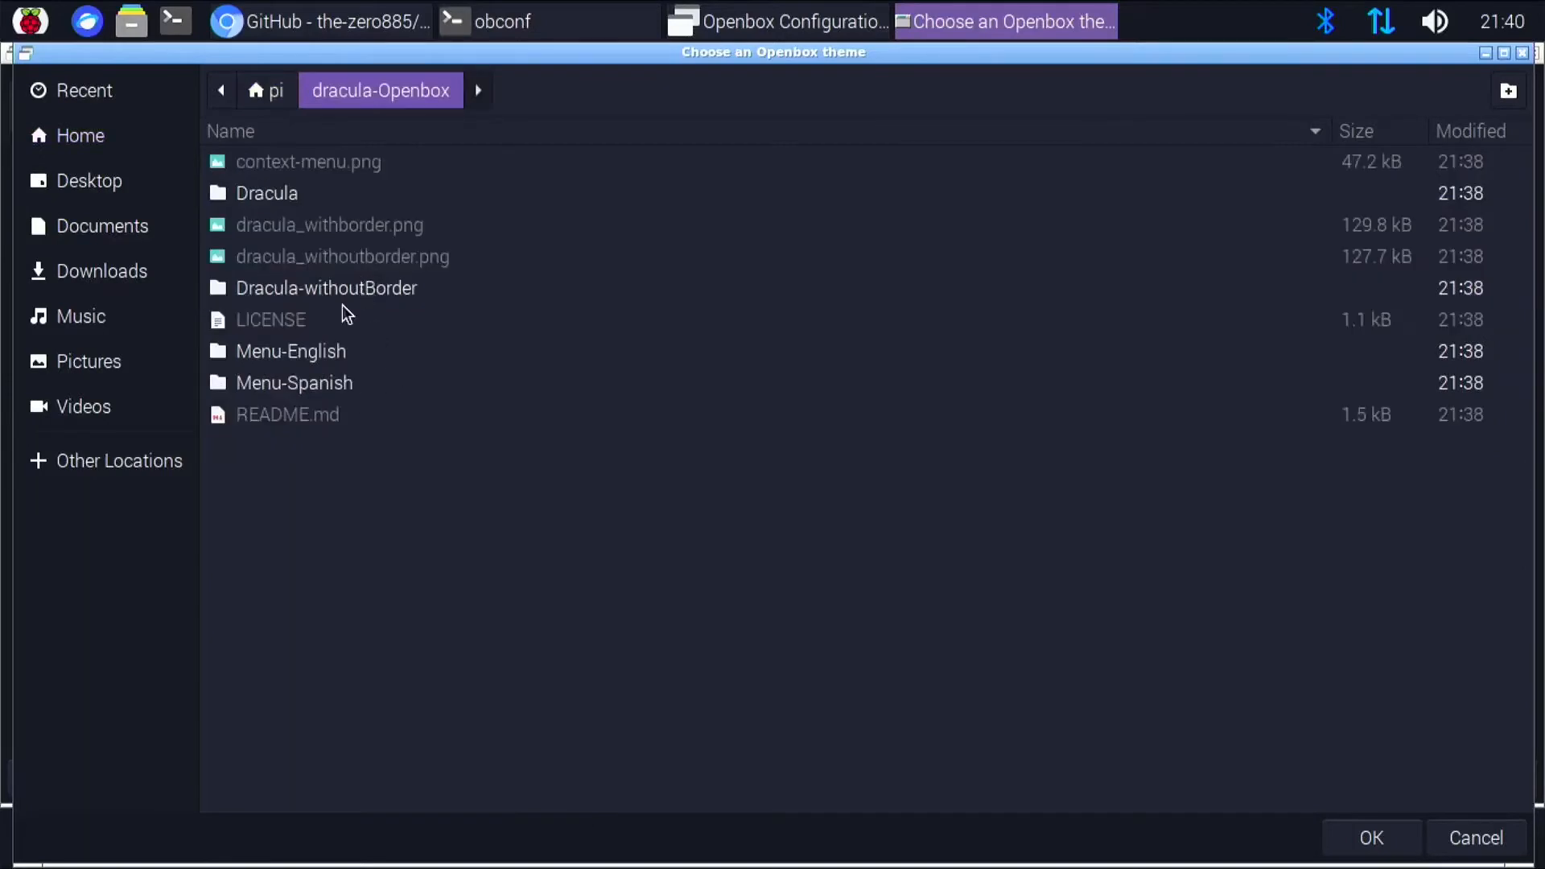
left_click(325, 288)
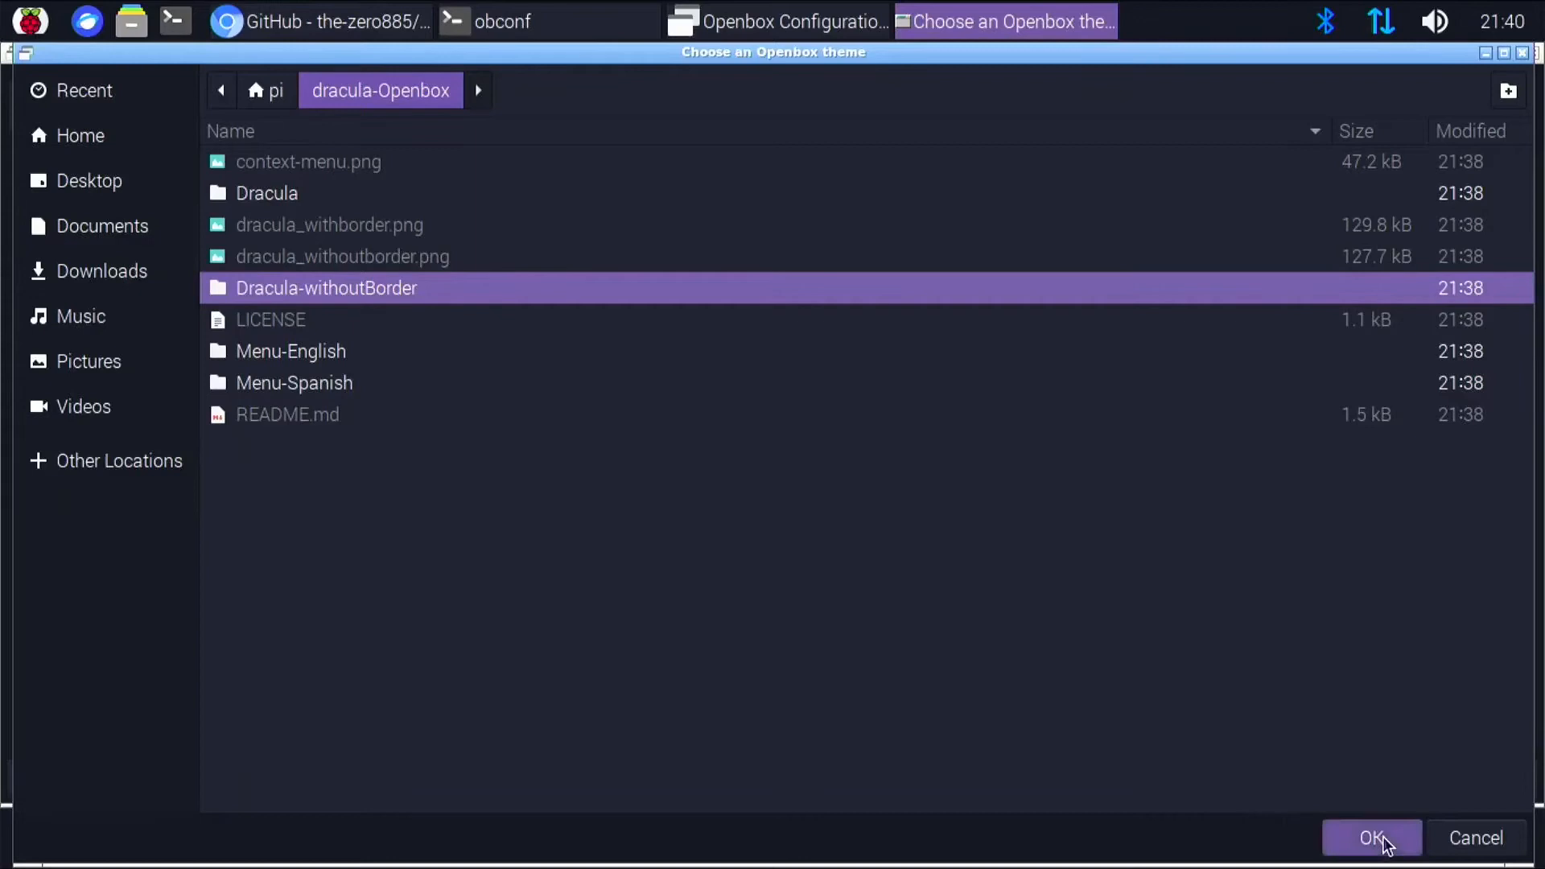
left_click(1375, 859)
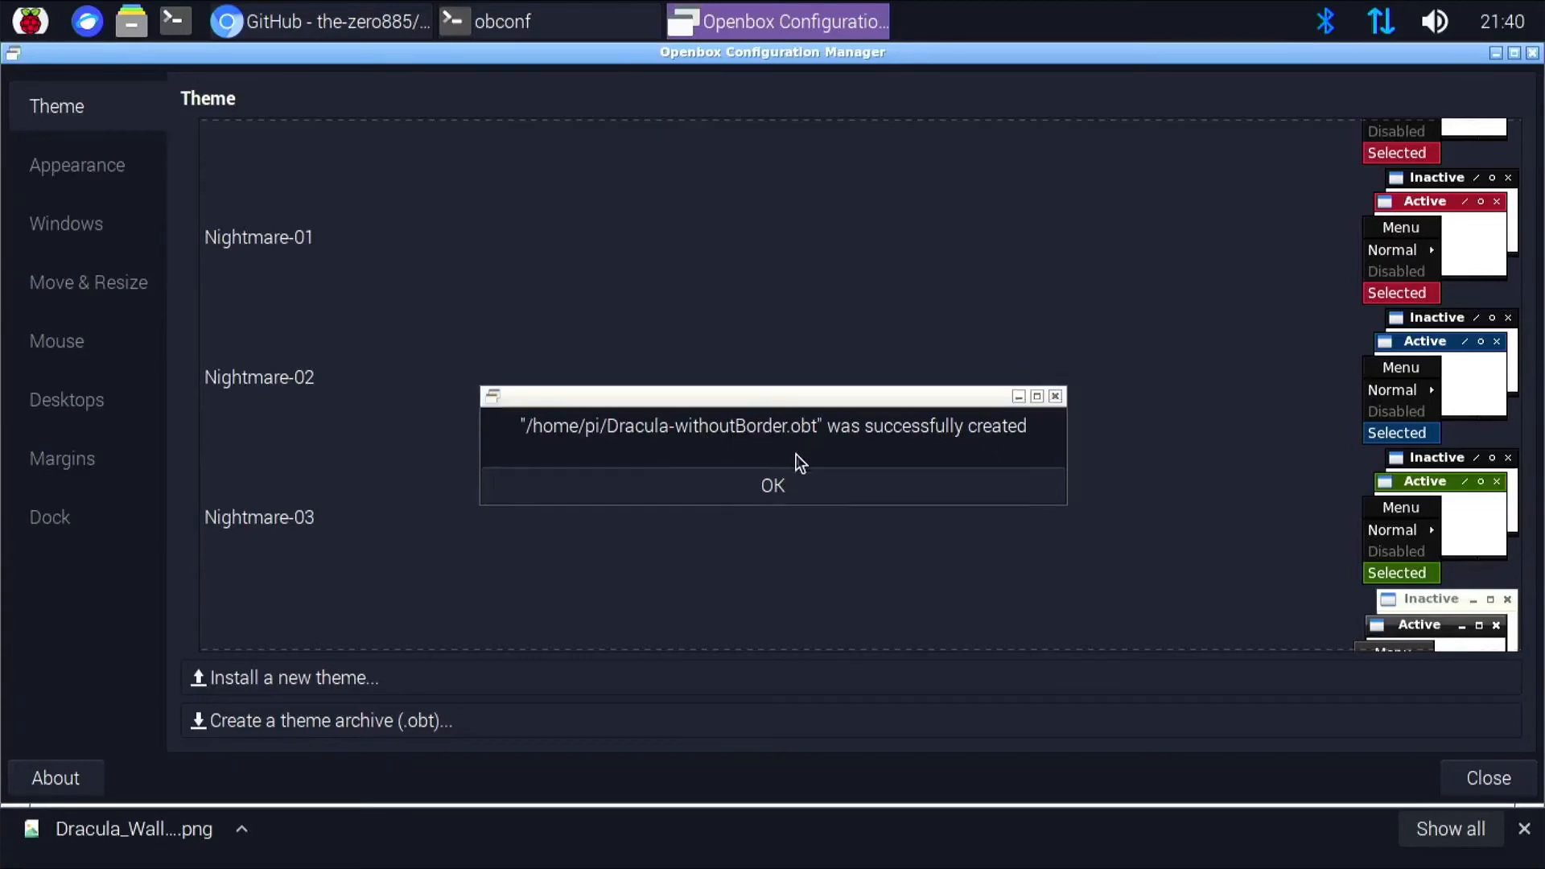
Install Dracula-withoutBorder.obt from the home folder into the user's .themes folder
left_click(772, 486)
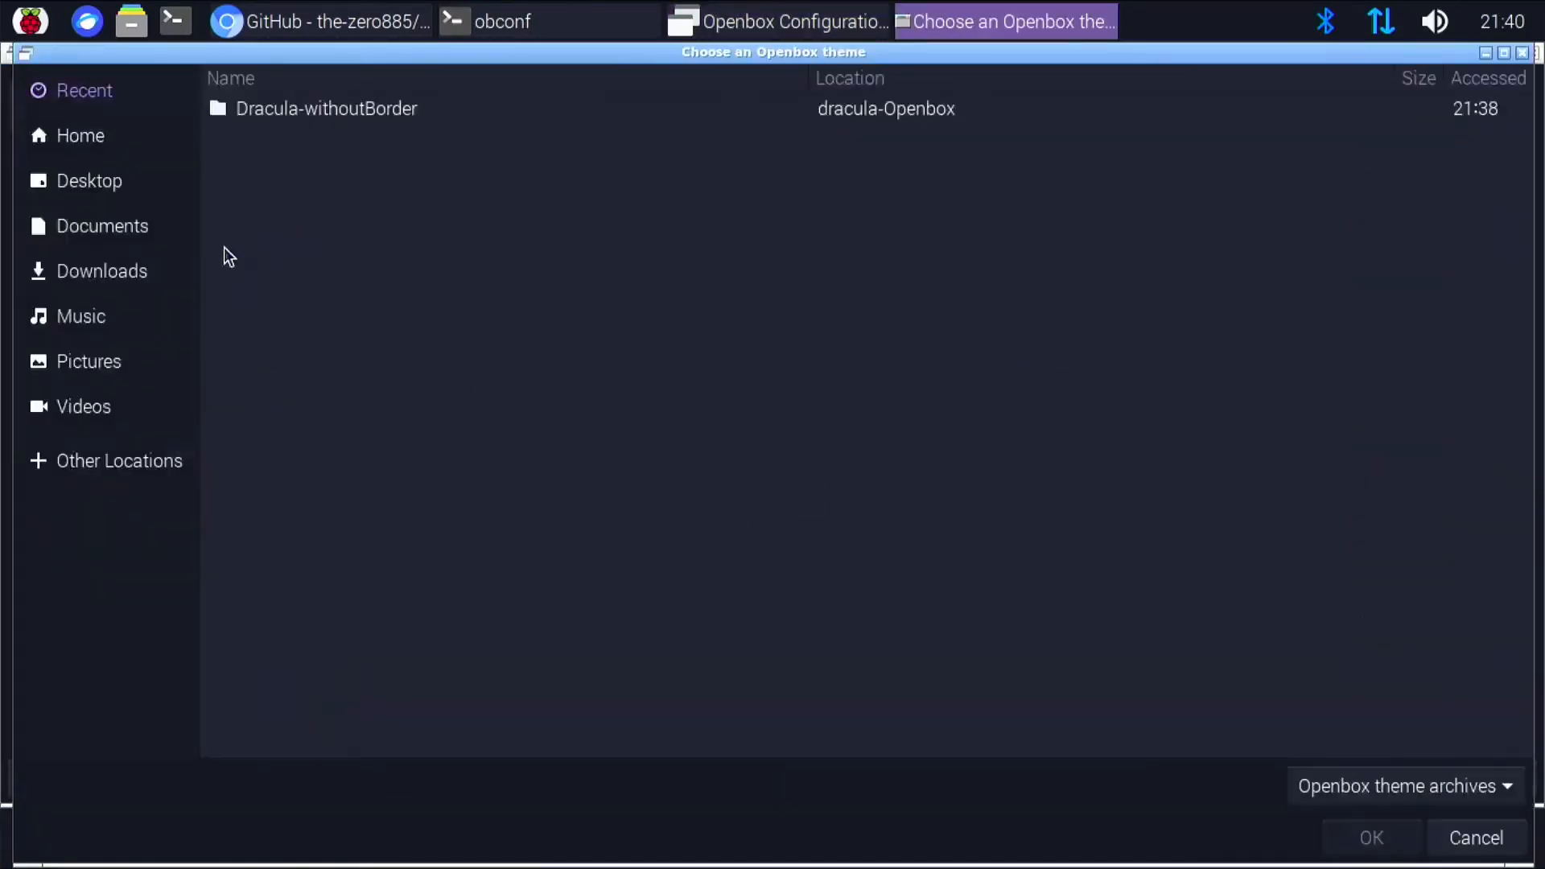
mouse_move(54, 156)
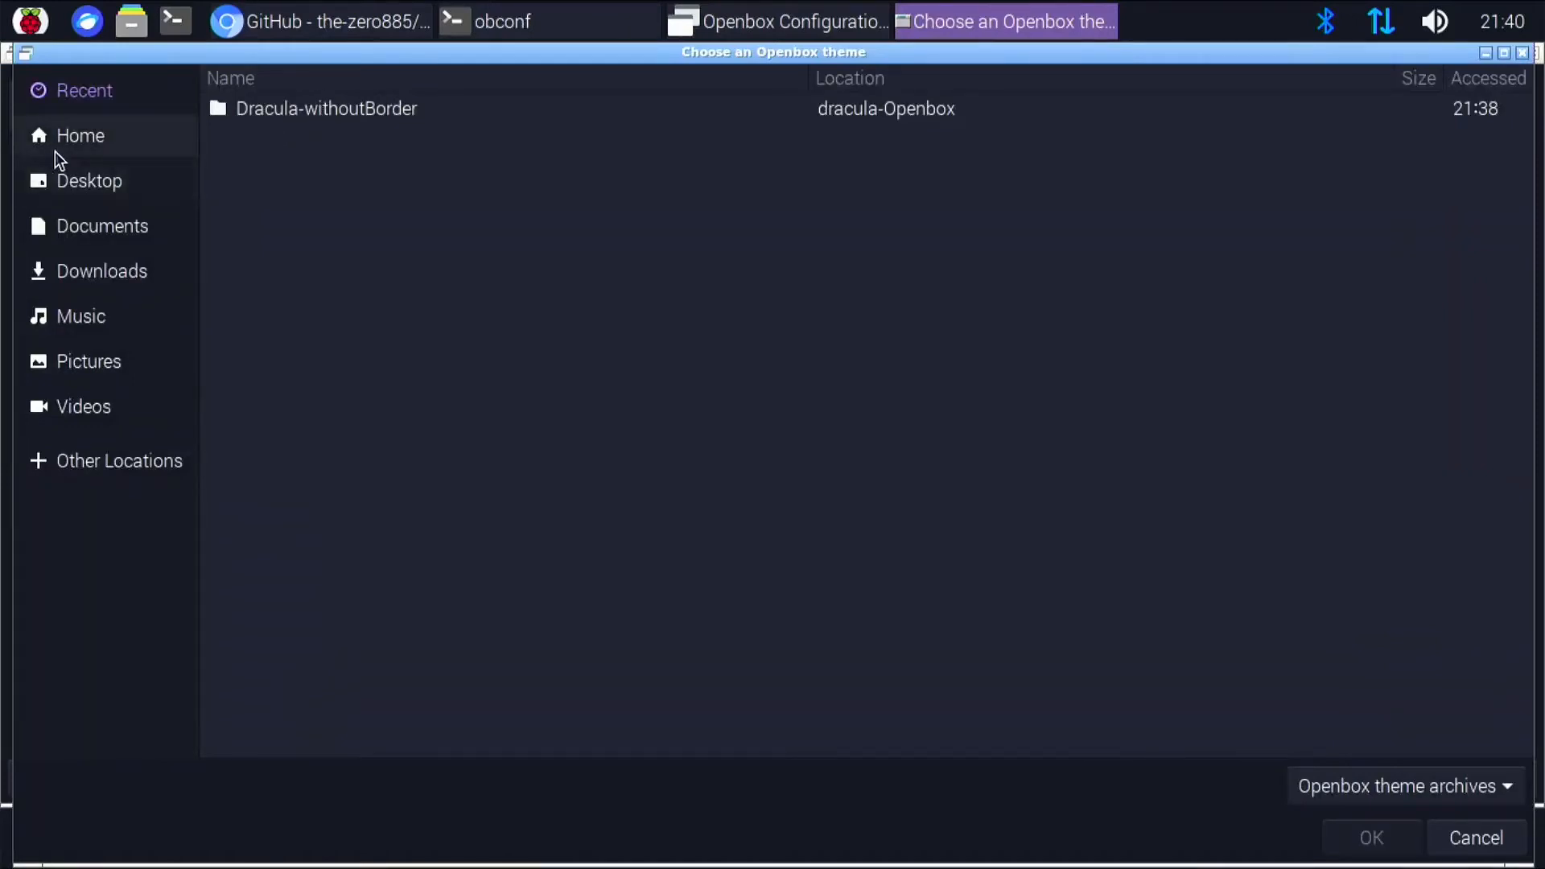
left_click(81, 135)
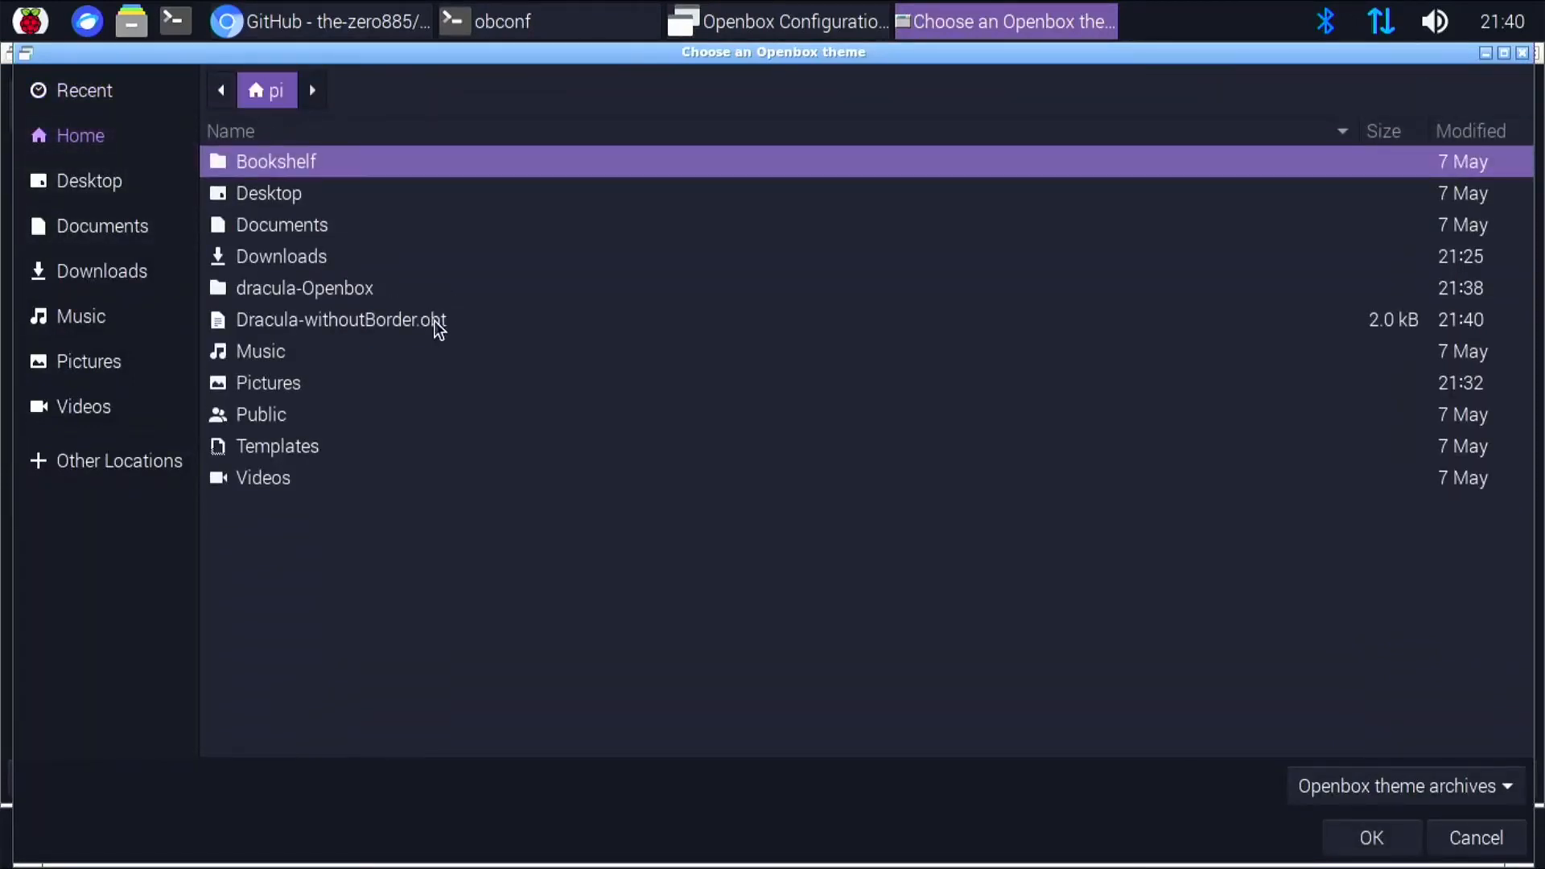
left_click(339, 319)
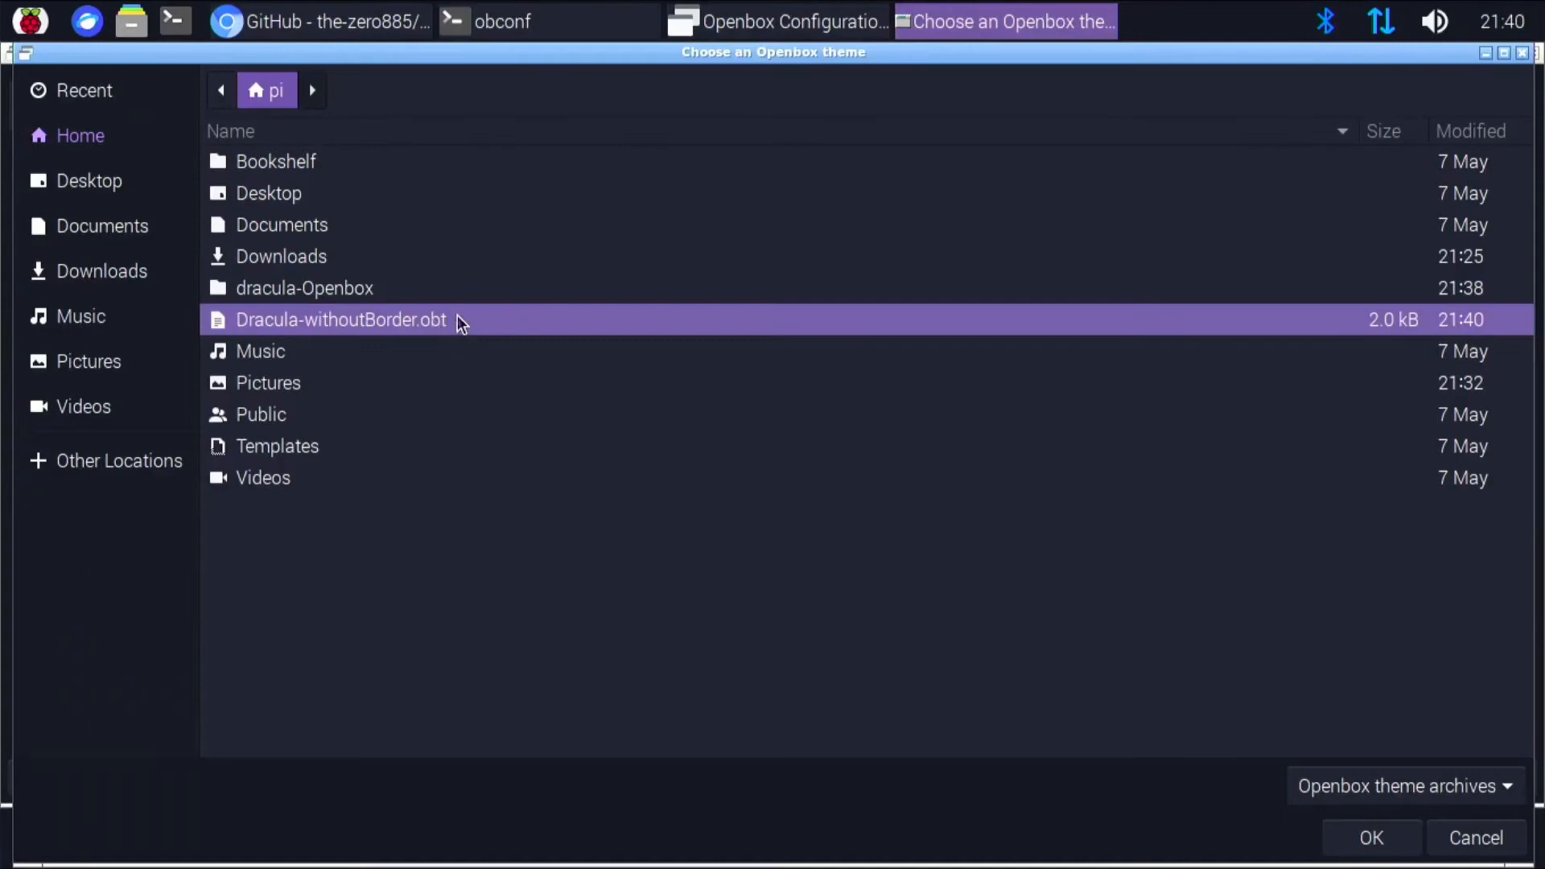
mouse_move(571, 325)
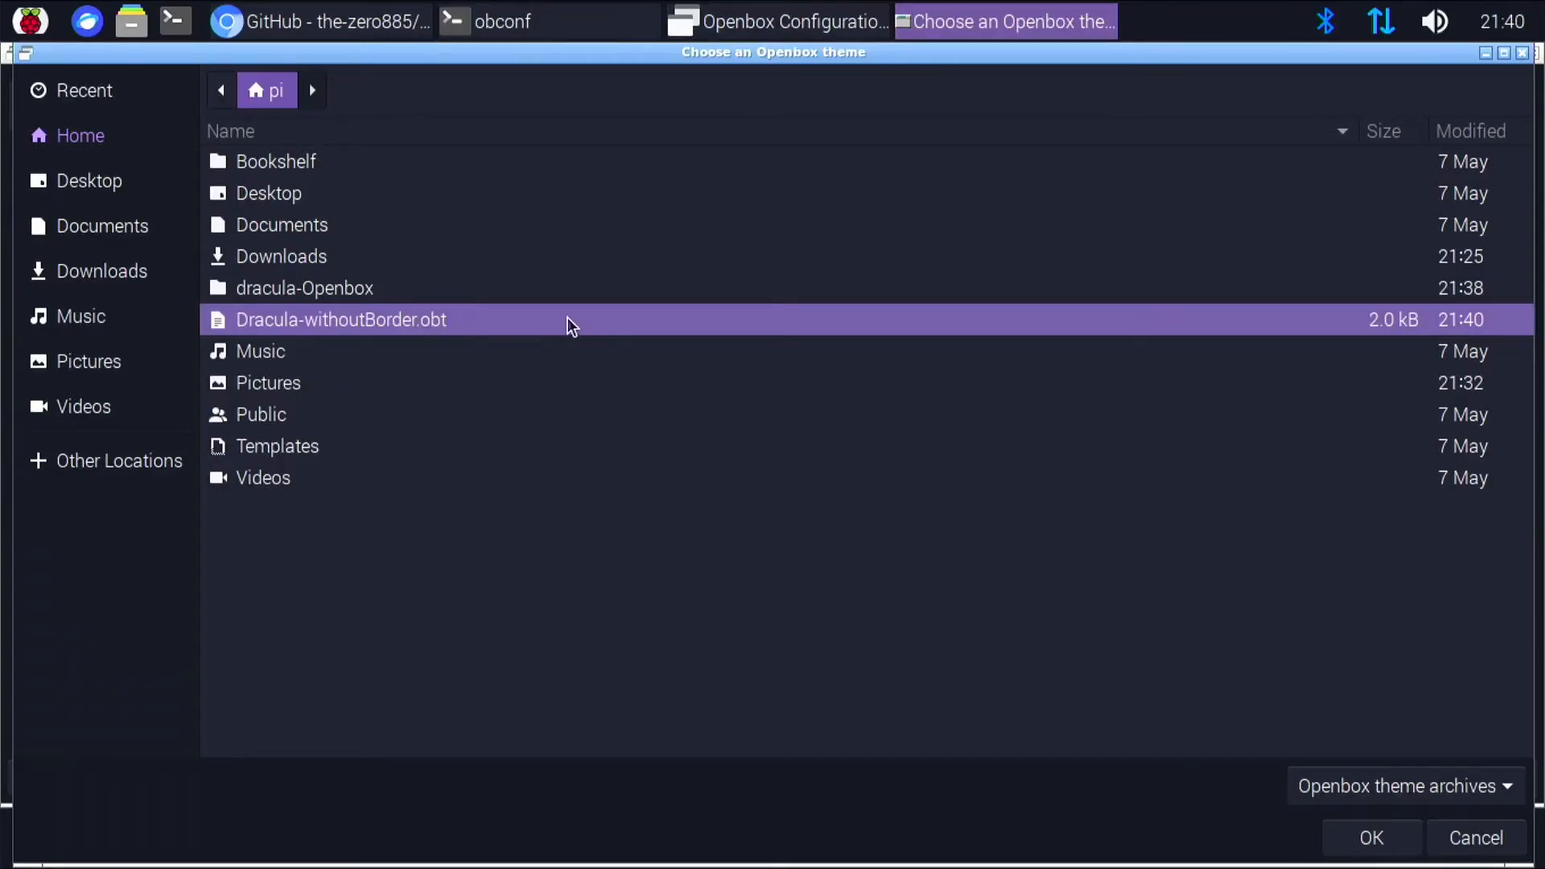
left_click(1371, 837)
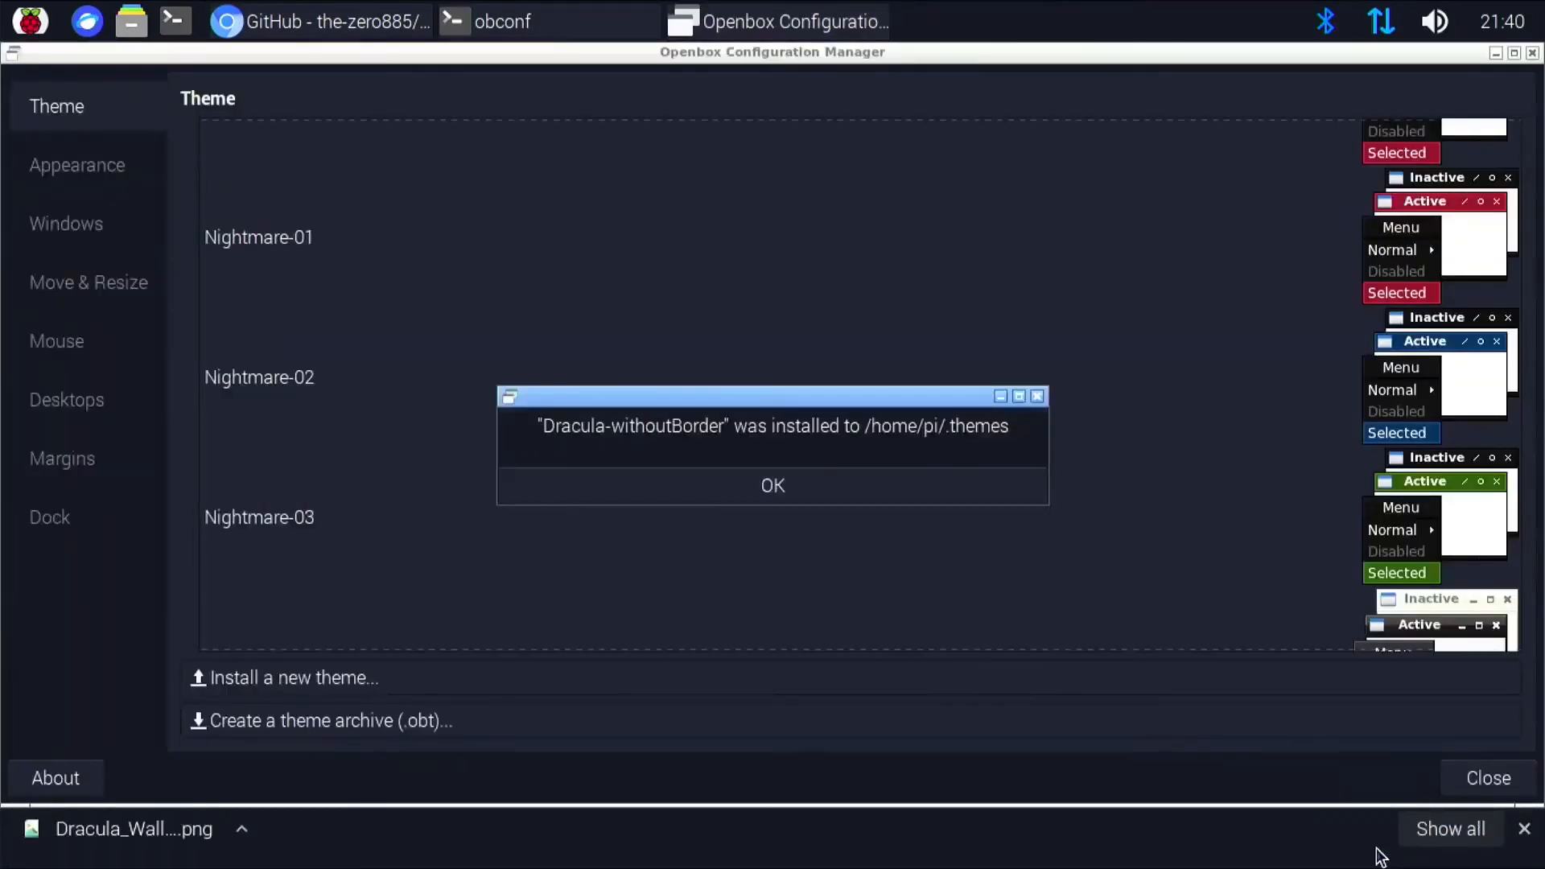
mouse_move(849, 506)
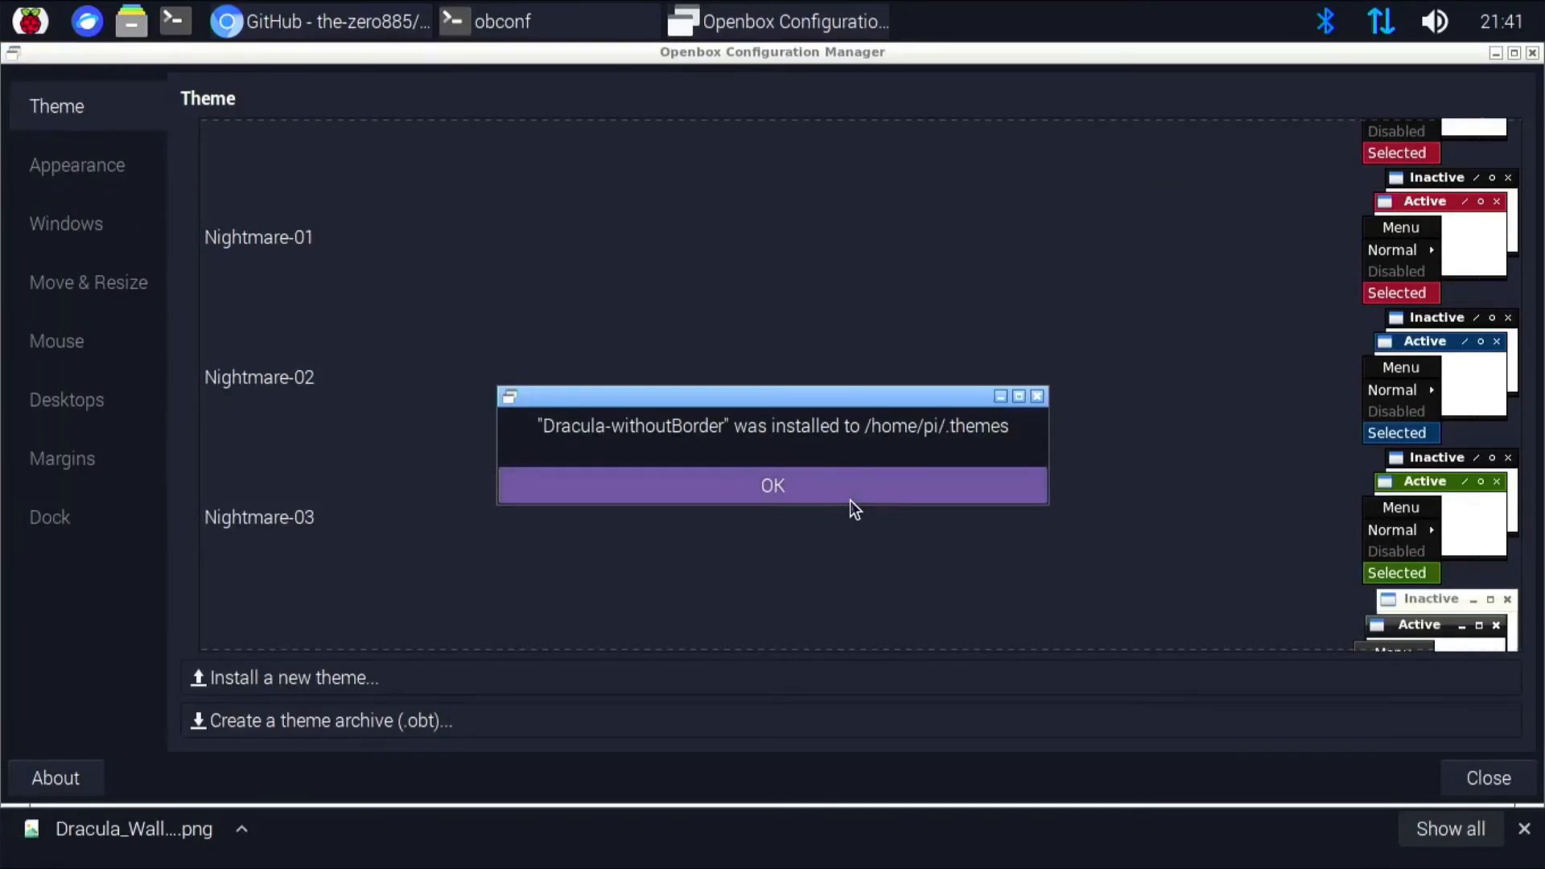
Acknowledge the install message and make Dracula-withoutBorder the active Openbox theme in obconf
left_click(772, 486)
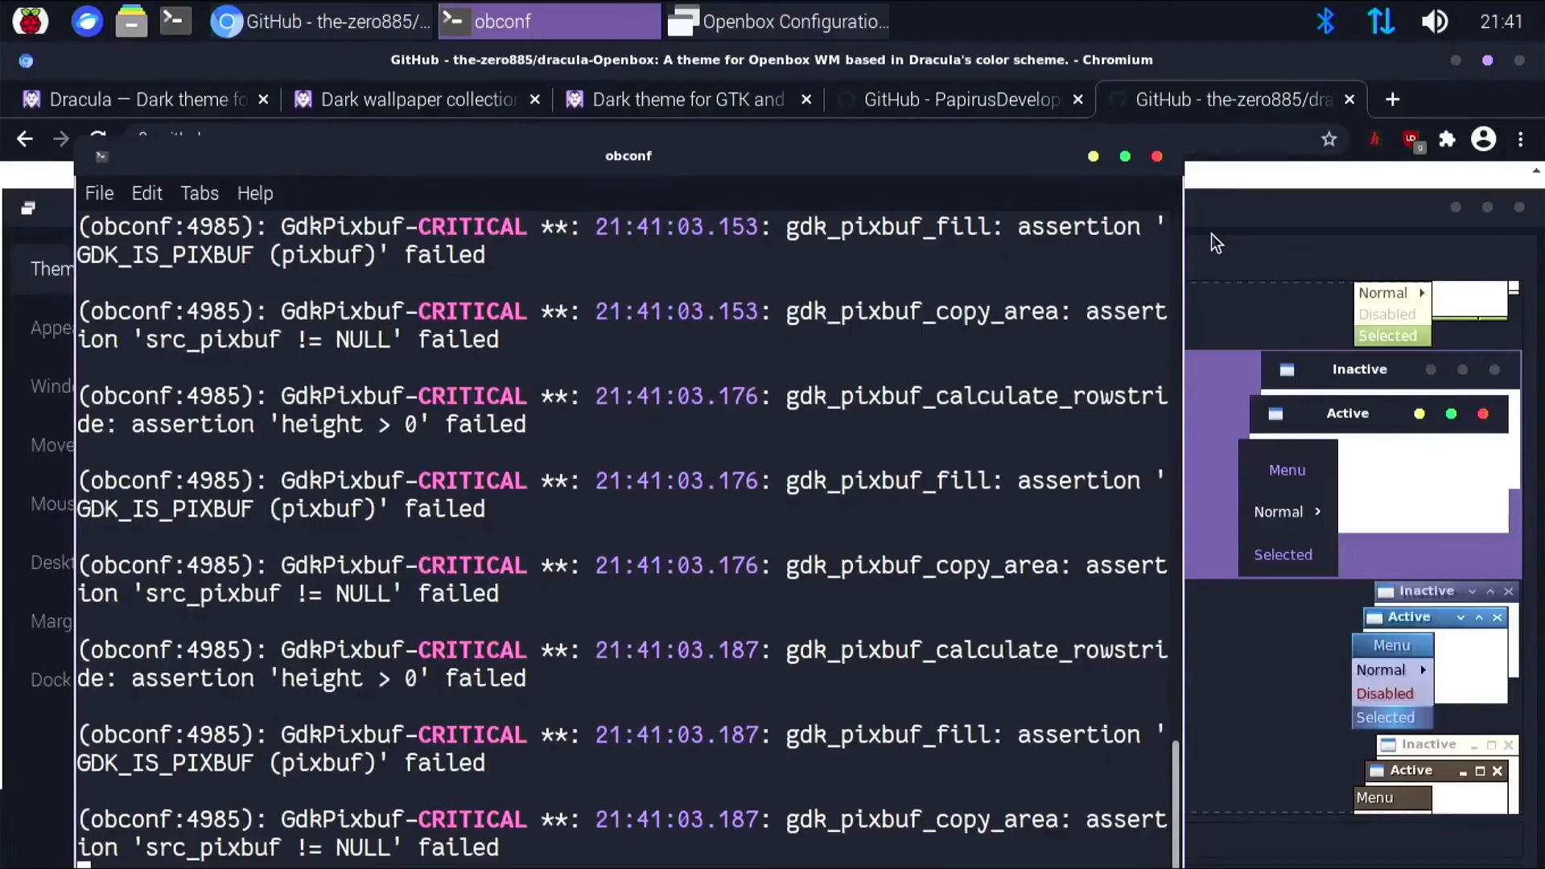
left_click(782, 21)
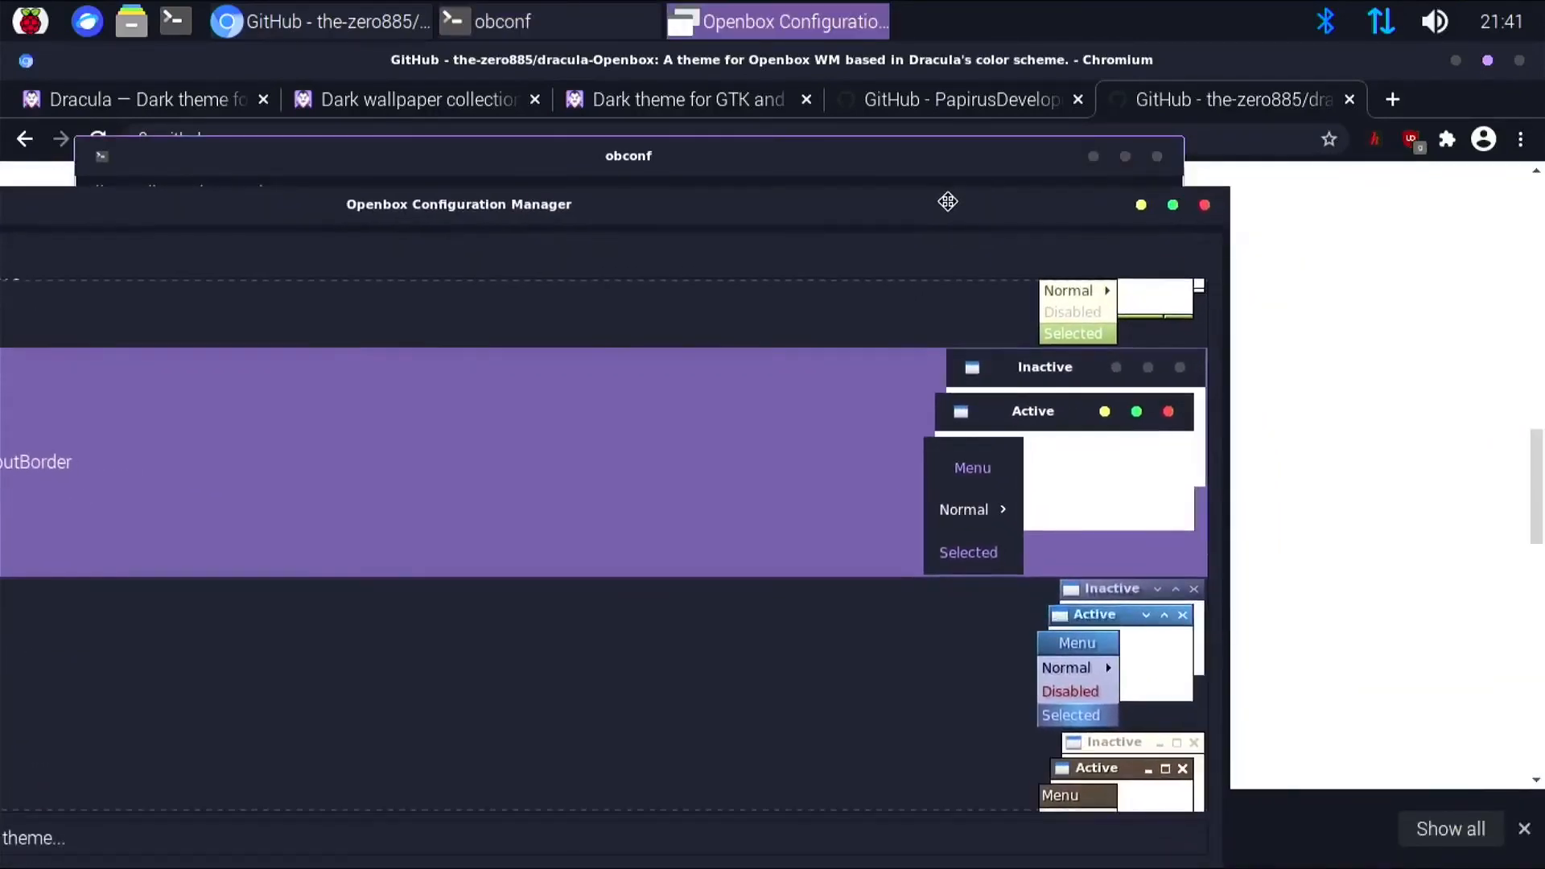
mouse_move(1045, 195)
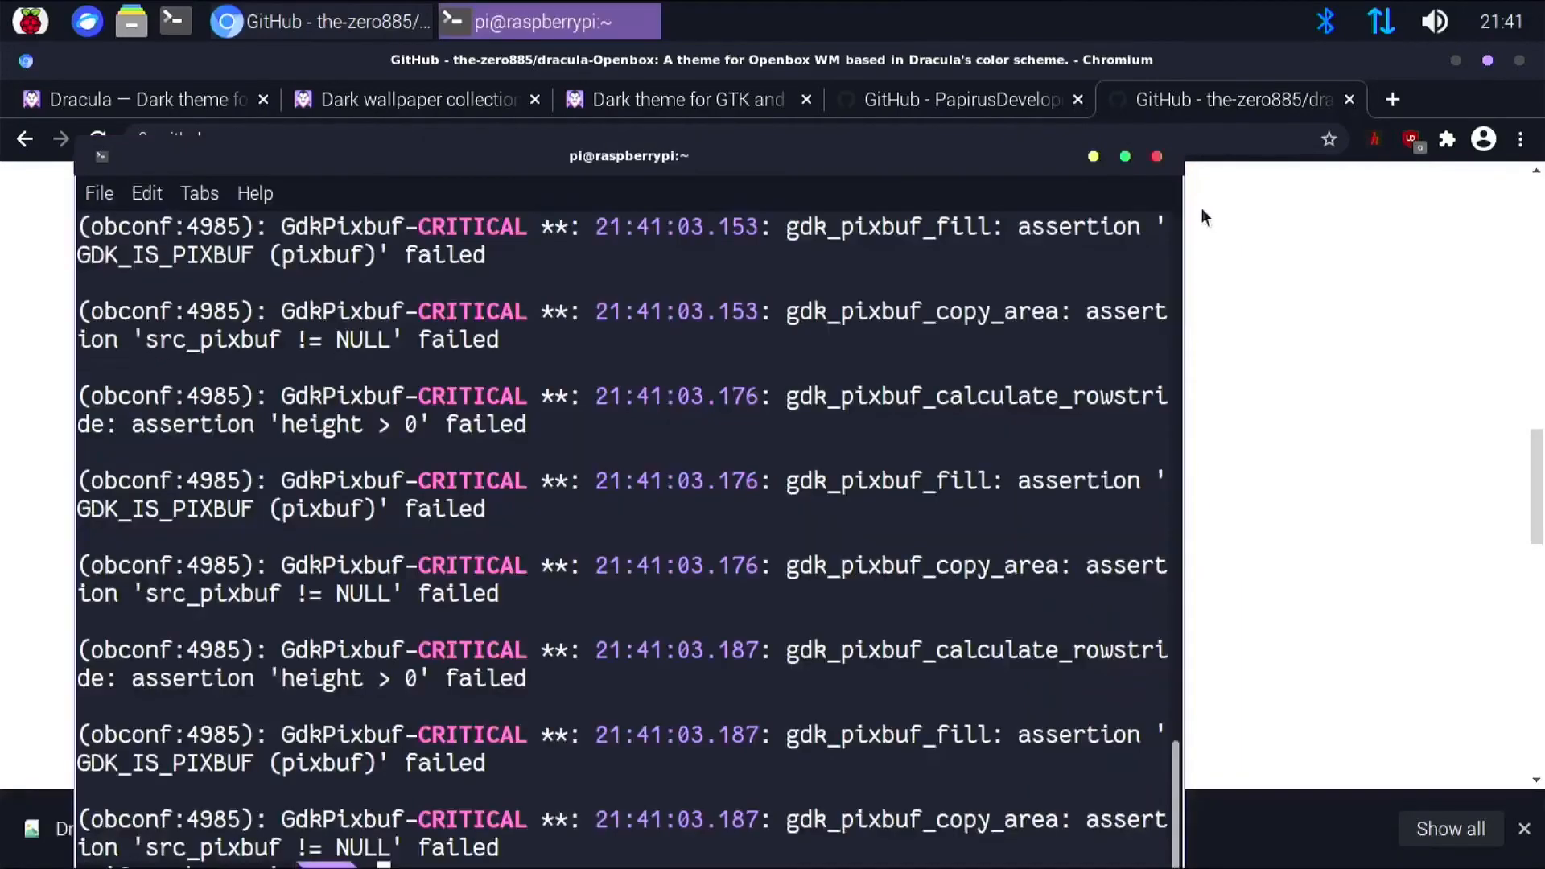
mouse_move(1096, 161)
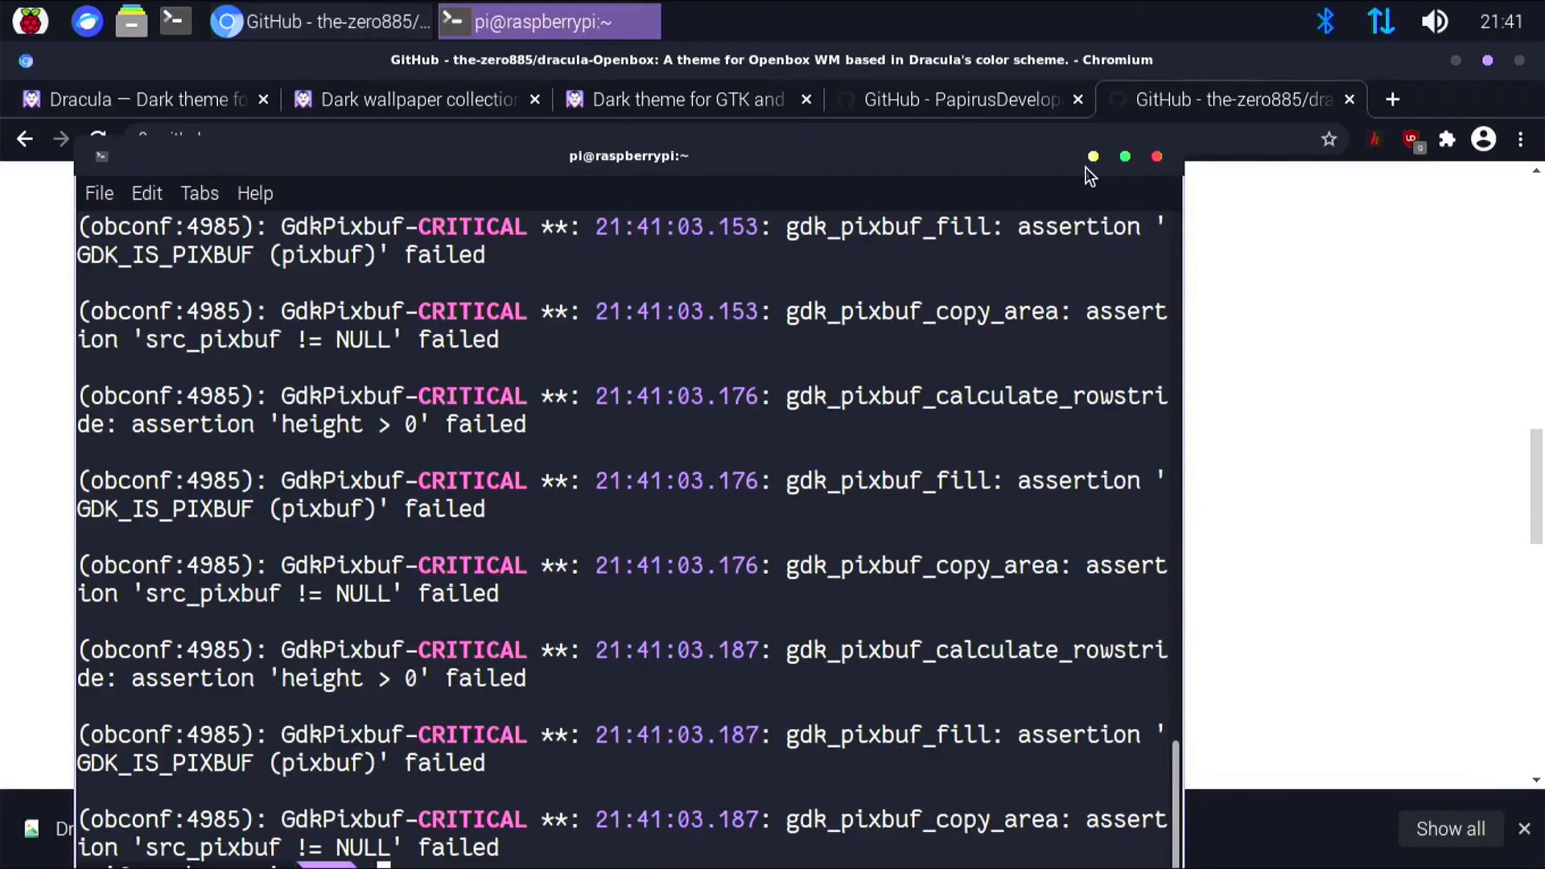
mouse_move(969, 171)
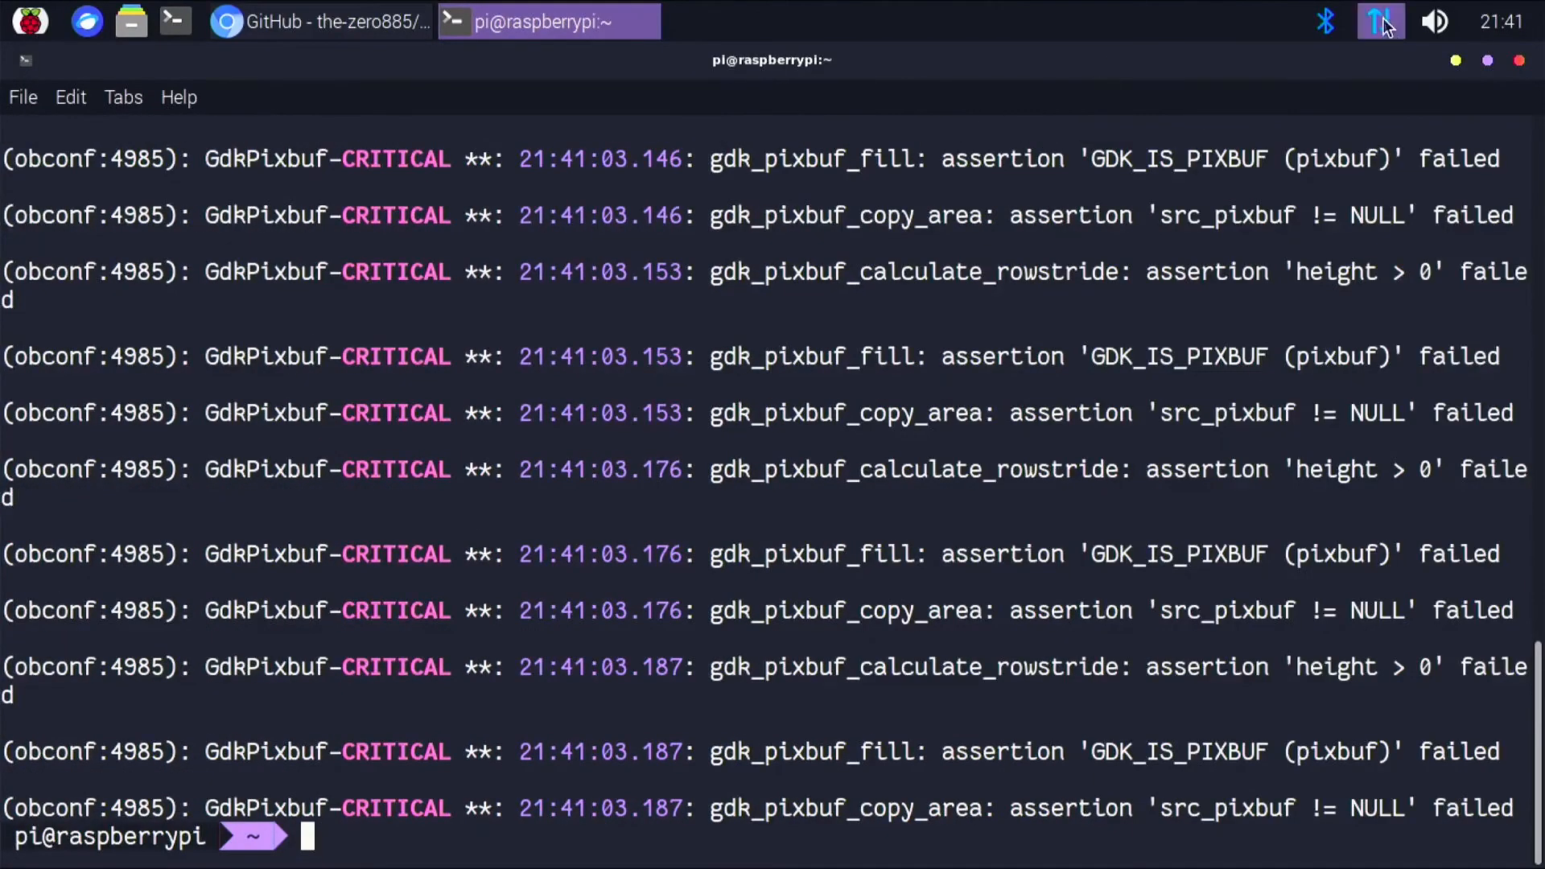
Switch to Chromium and close the dracula-Openbox repository tab
left_click(326, 24)
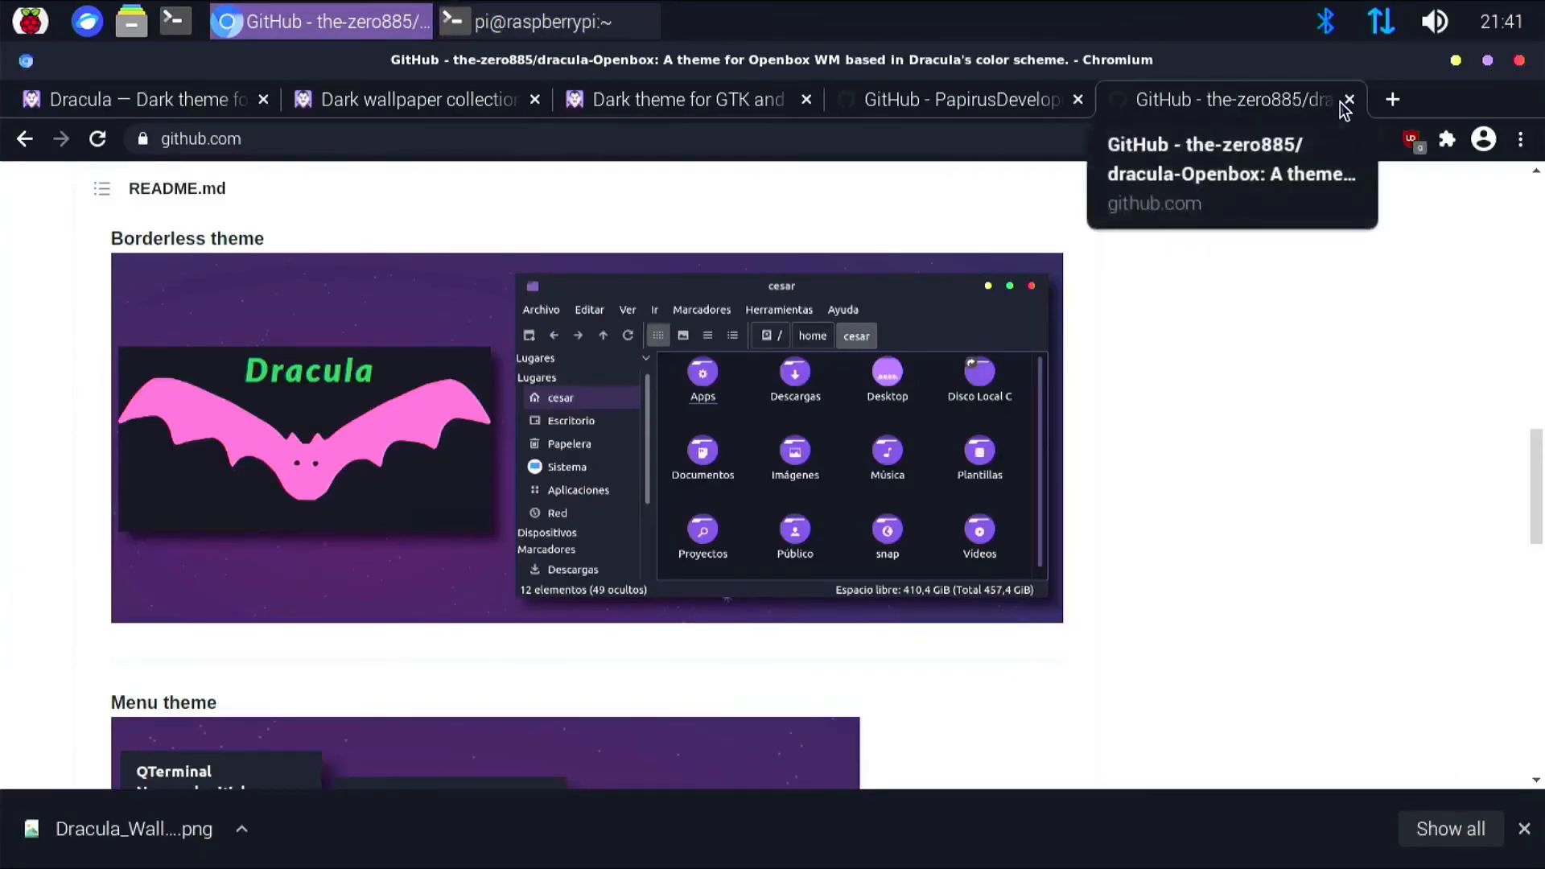
left_click(1351, 100)
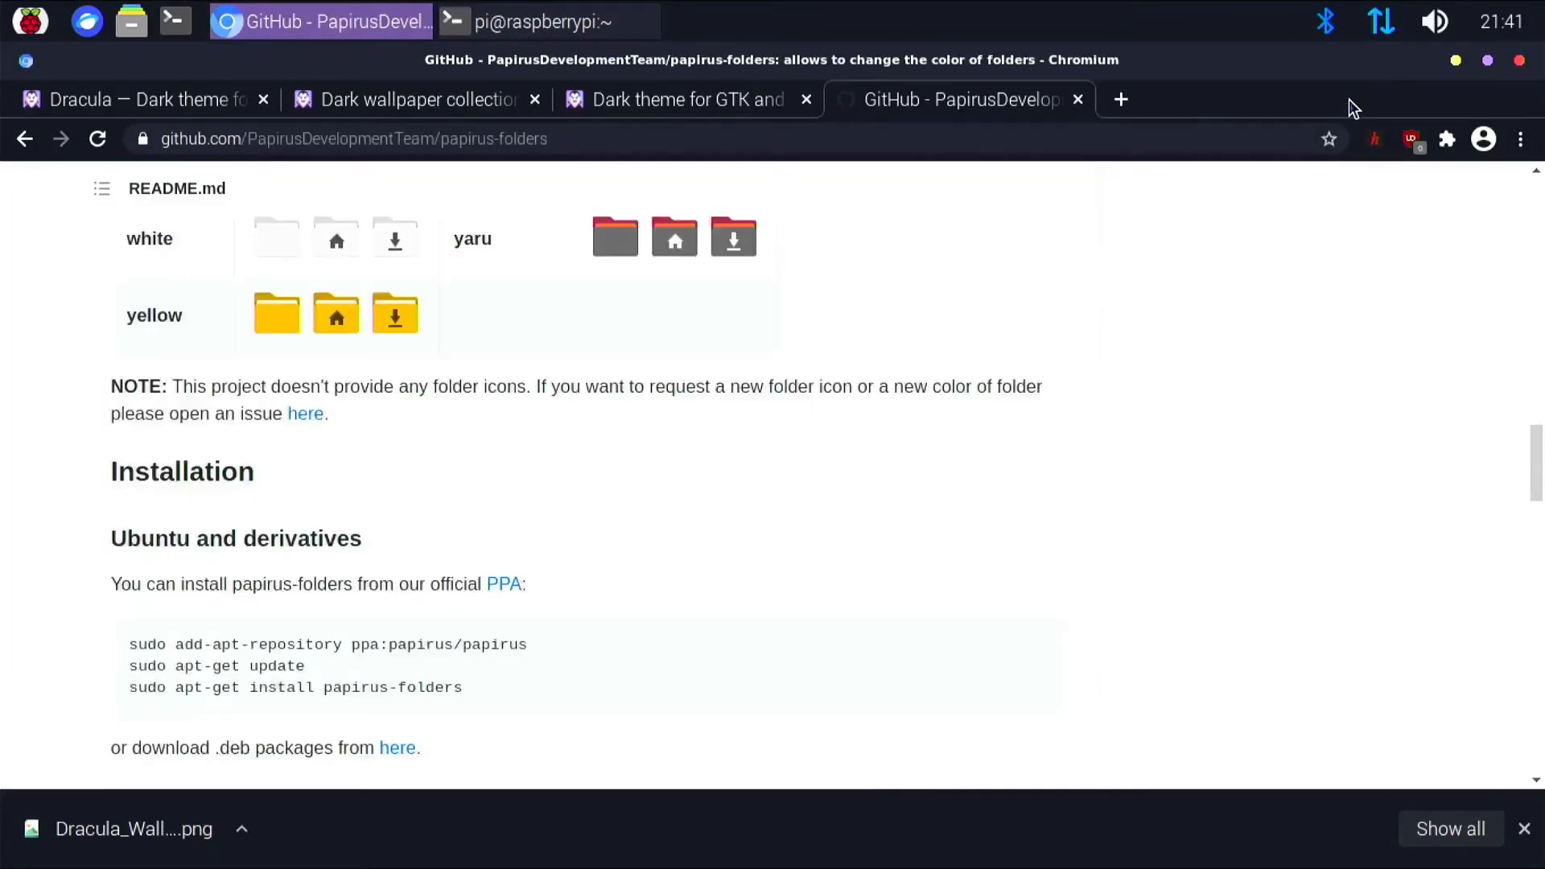